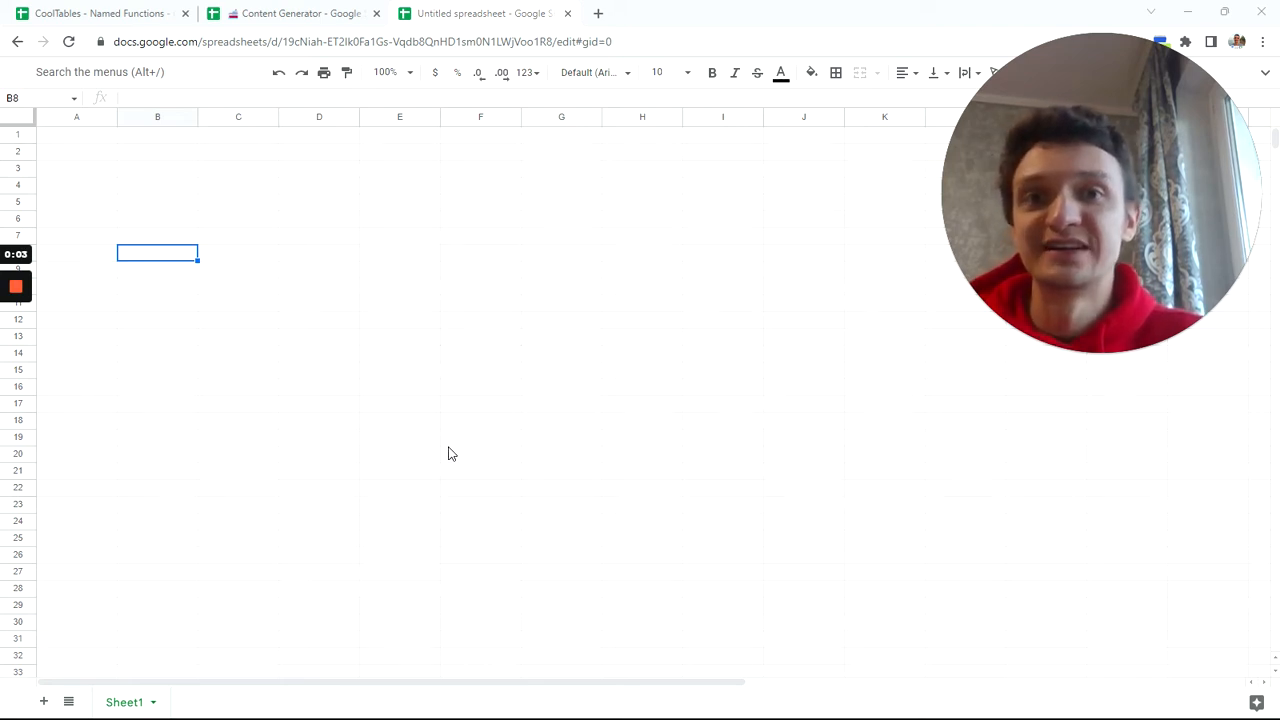
{"action": "mouse_move", "coordinate": [770, 236]}
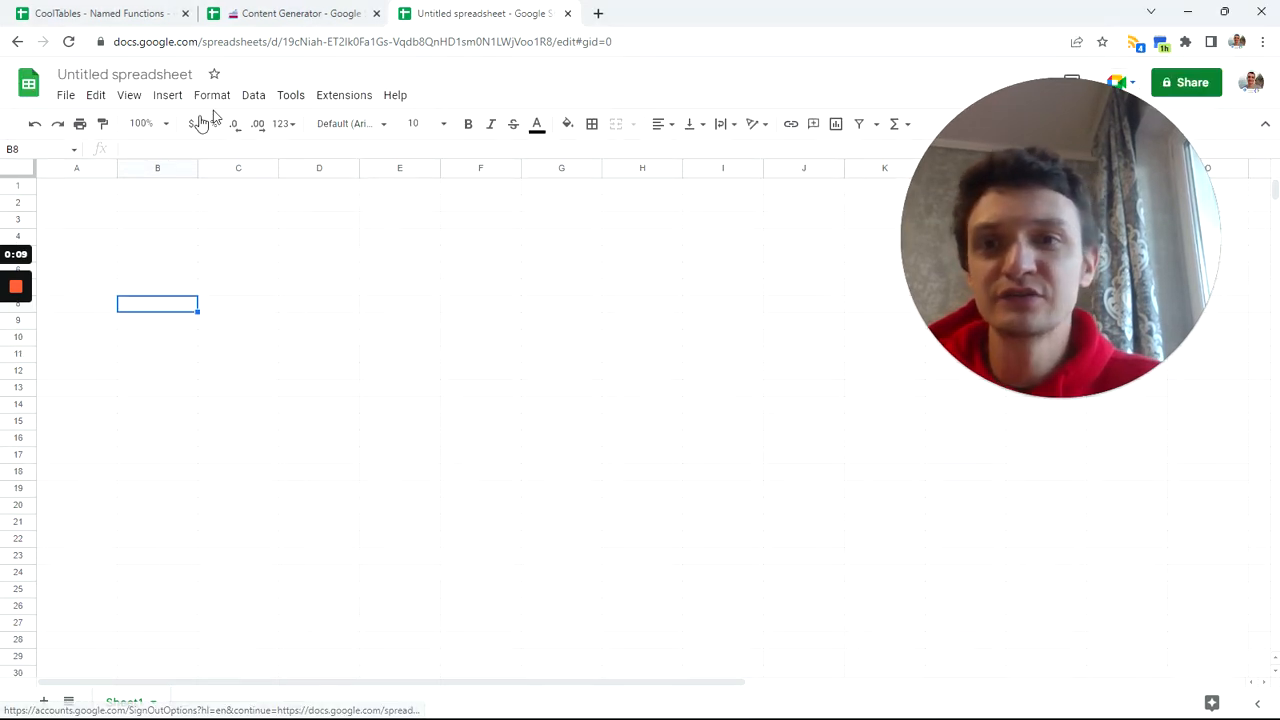
- Open the Named functions sidebar from the Data menu
{"action": "left_click", "coordinate": [252, 94]}
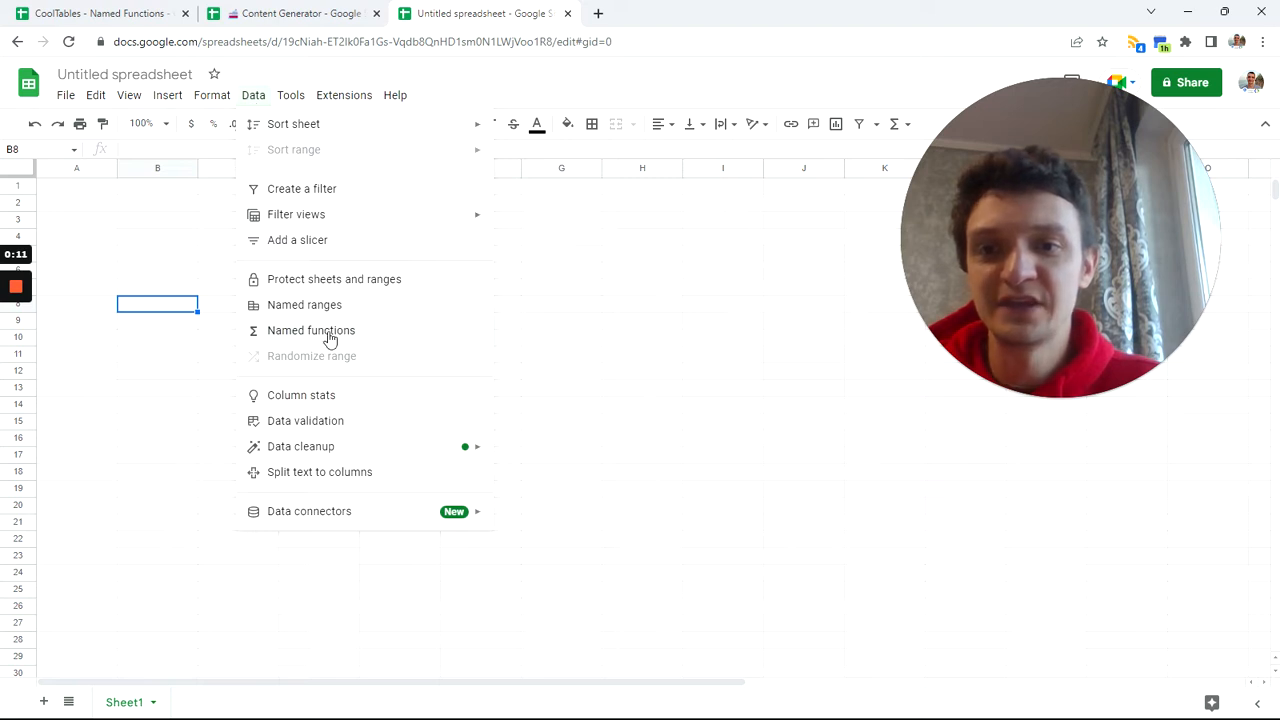
{"action": "left_click", "coordinate": [312, 330]}
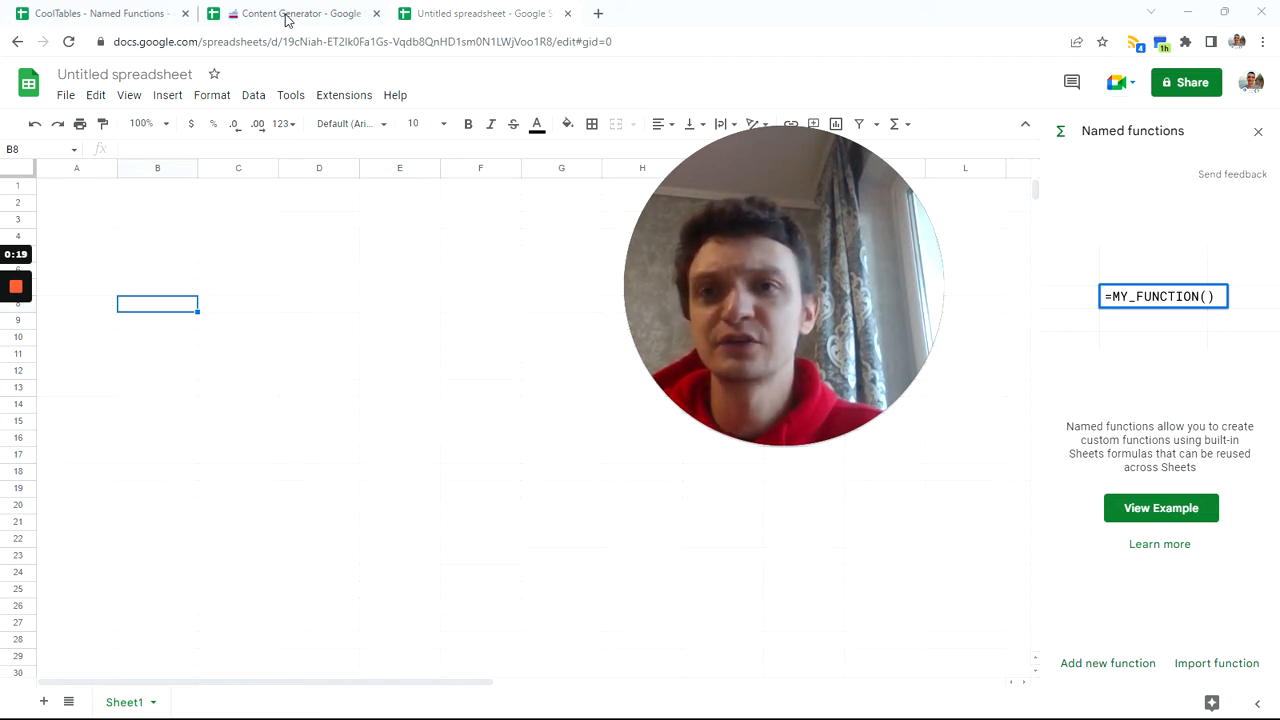
{"action": "mouse_move", "coordinate": [464, 56]}
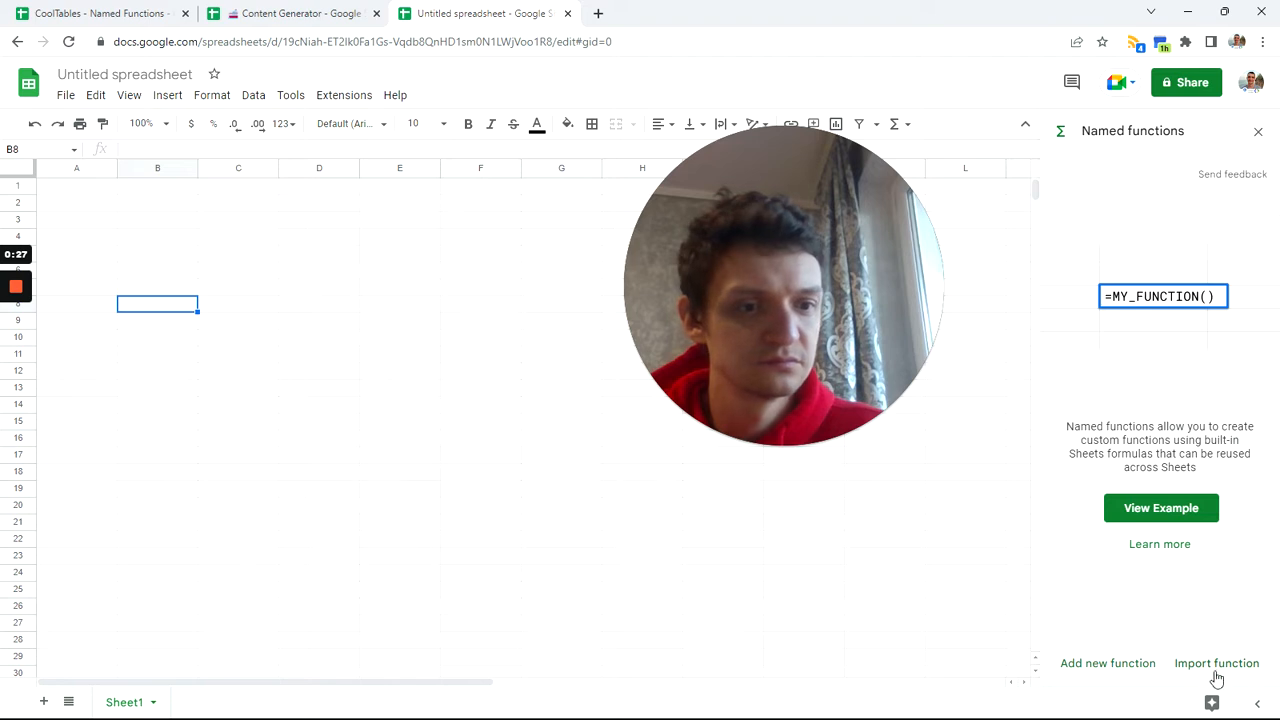
- Start an import, search 'content' and pick the Content Generator spreadsheet as source
{"action": "left_click", "coordinate": [1216, 664]}
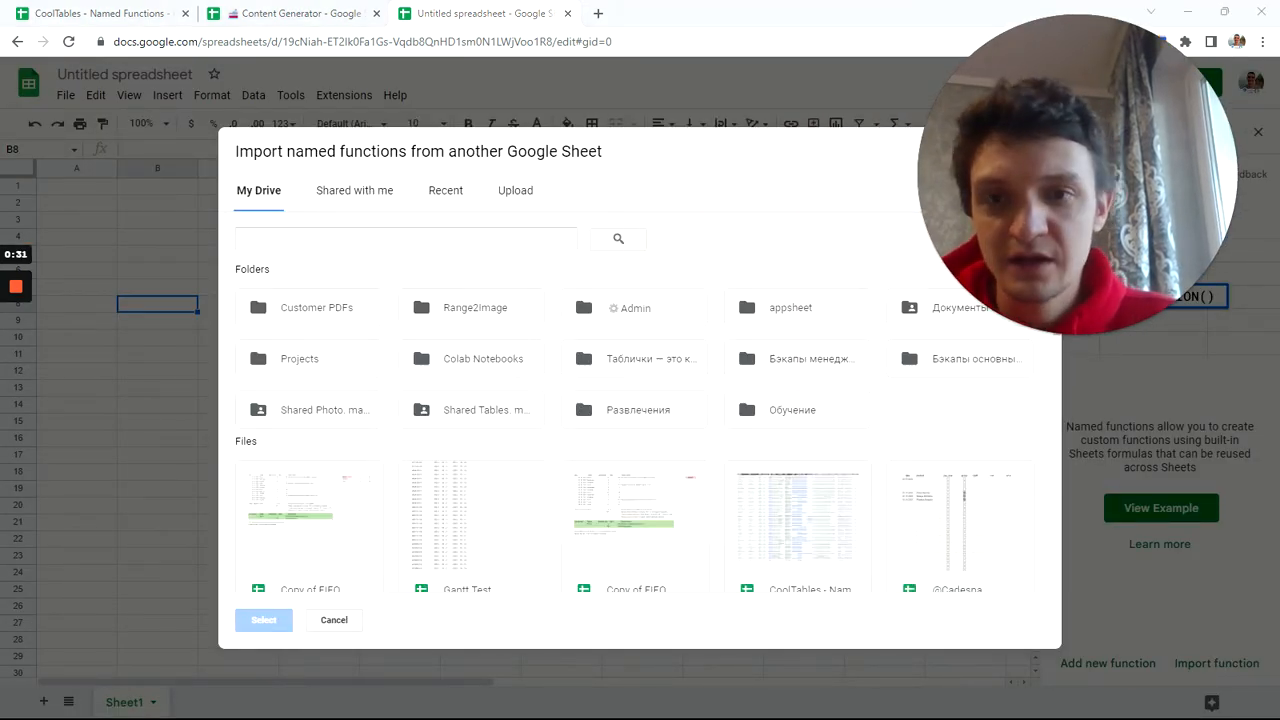
{"action": "left_click", "coordinate": [404, 238]}
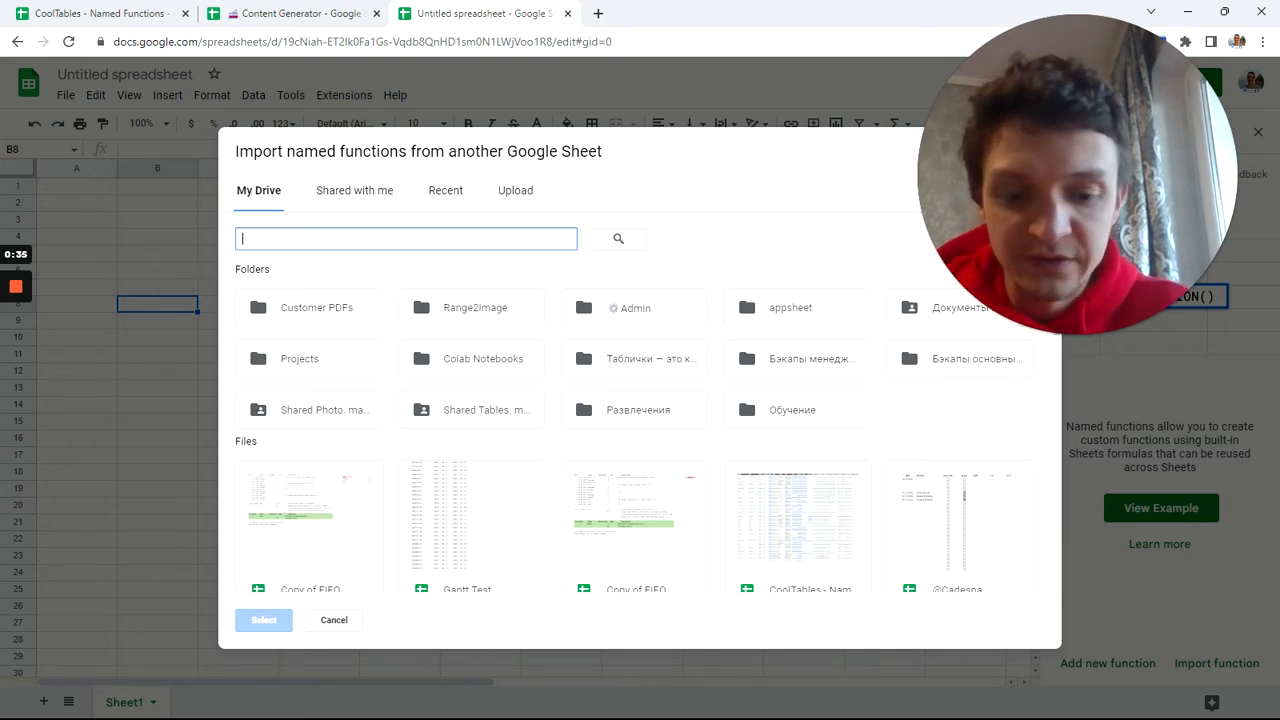
{"action": "type", "text": "cont"}
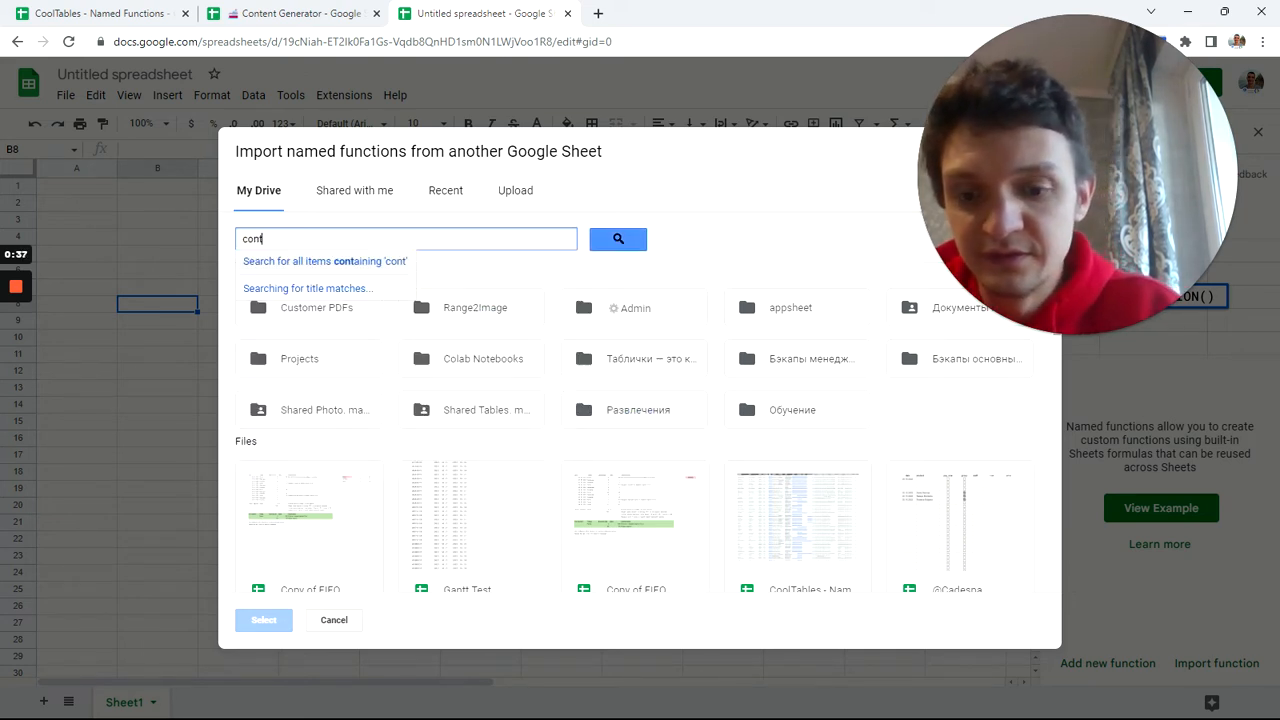
{"action": "type", "text": "ent"}
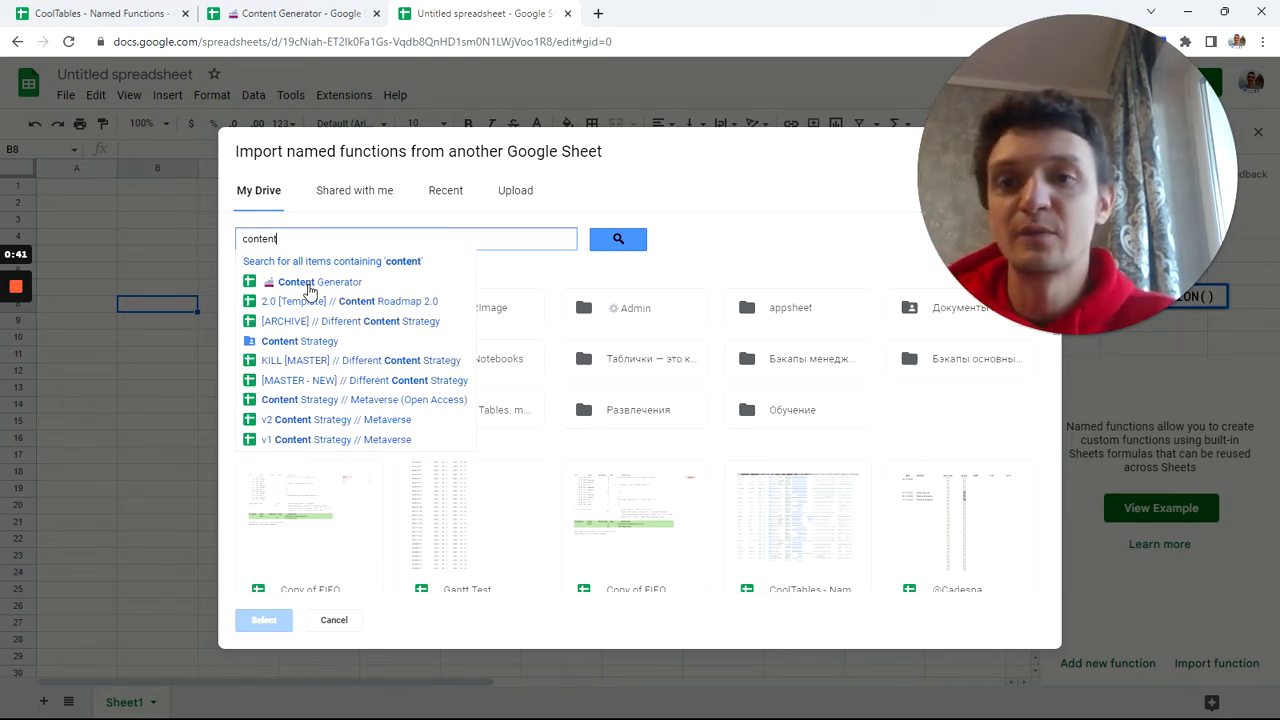
{"action": "left_click", "coordinate": [320, 280]}
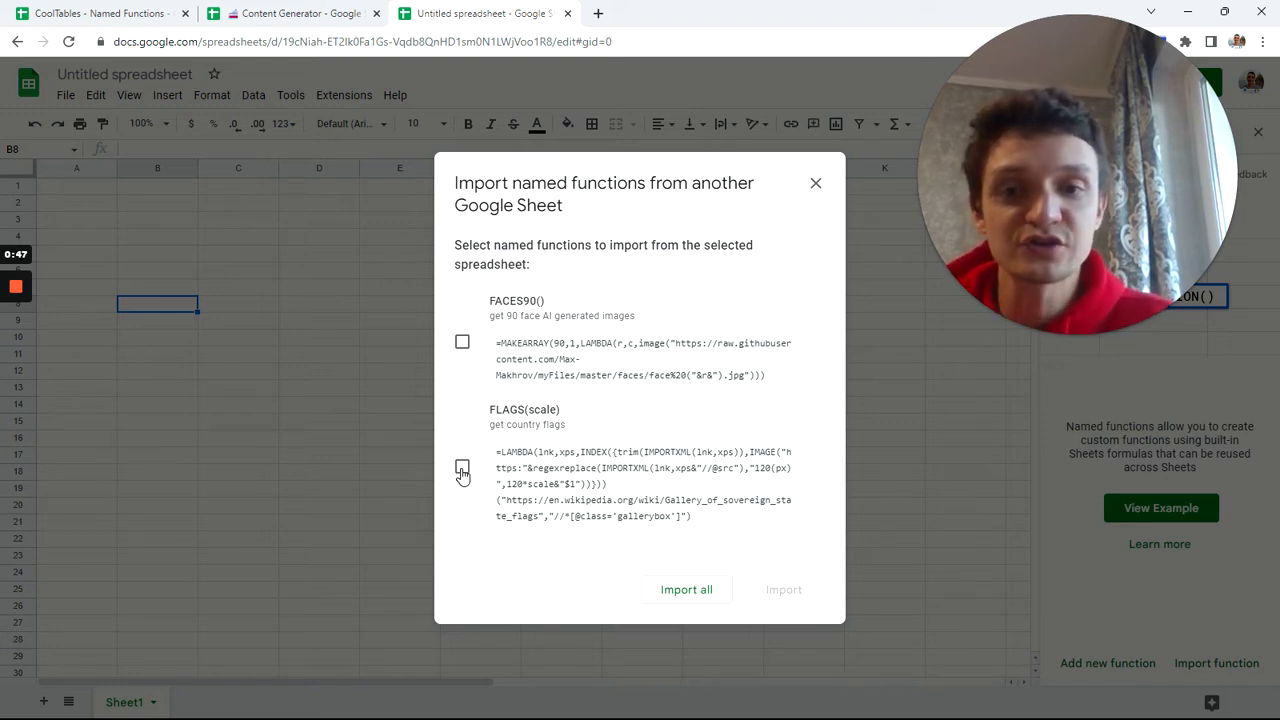
- Import the FLAGS(scale) named function into the blank spreadsheet
{"action": "left_click", "coordinate": [462, 472]}
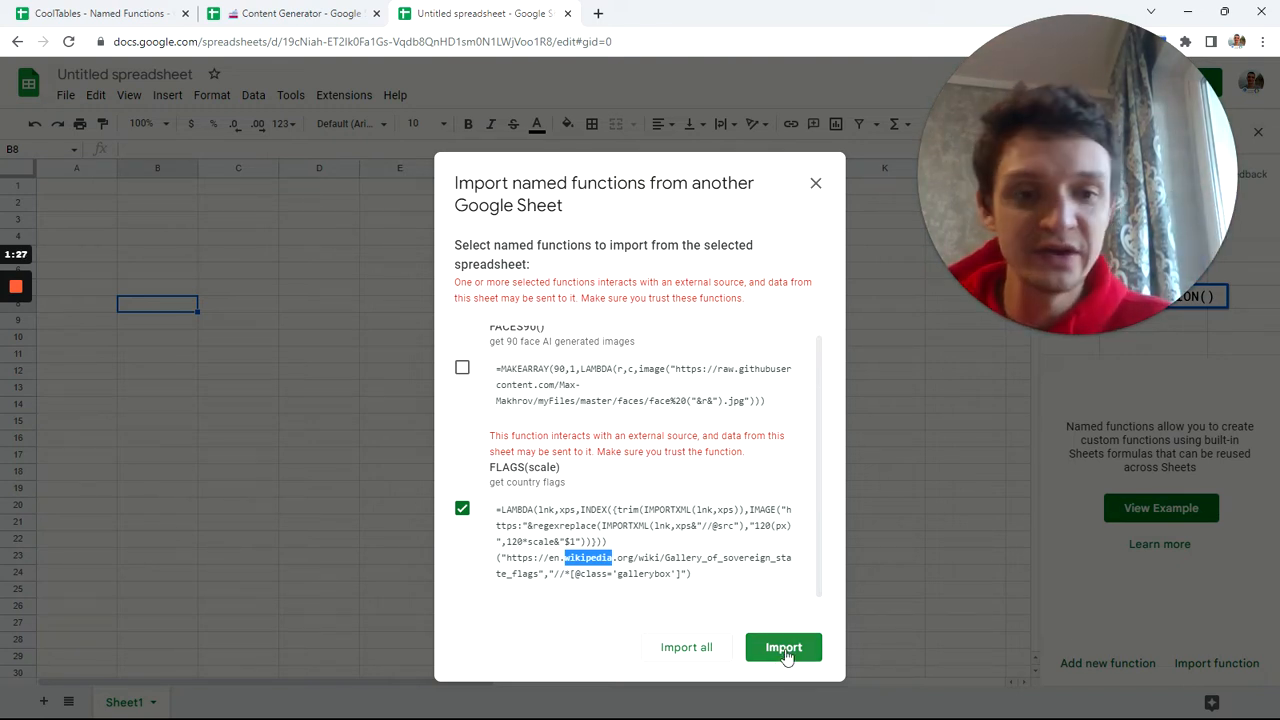
{"action": "left_click", "coordinate": [784, 648]}
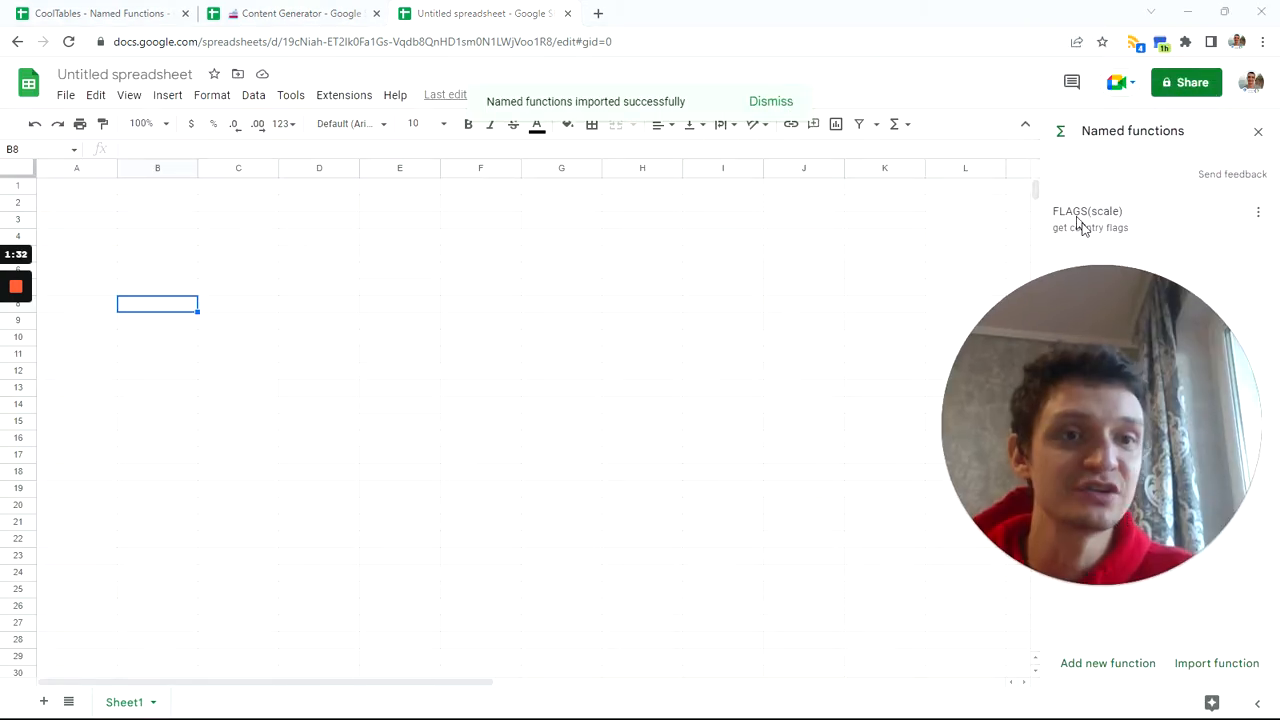
- Enter =FLAGS in cell B2 so column B fills with country names from Afghanistan onward
{"action": "left_click", "coordinate": [156, 204]}
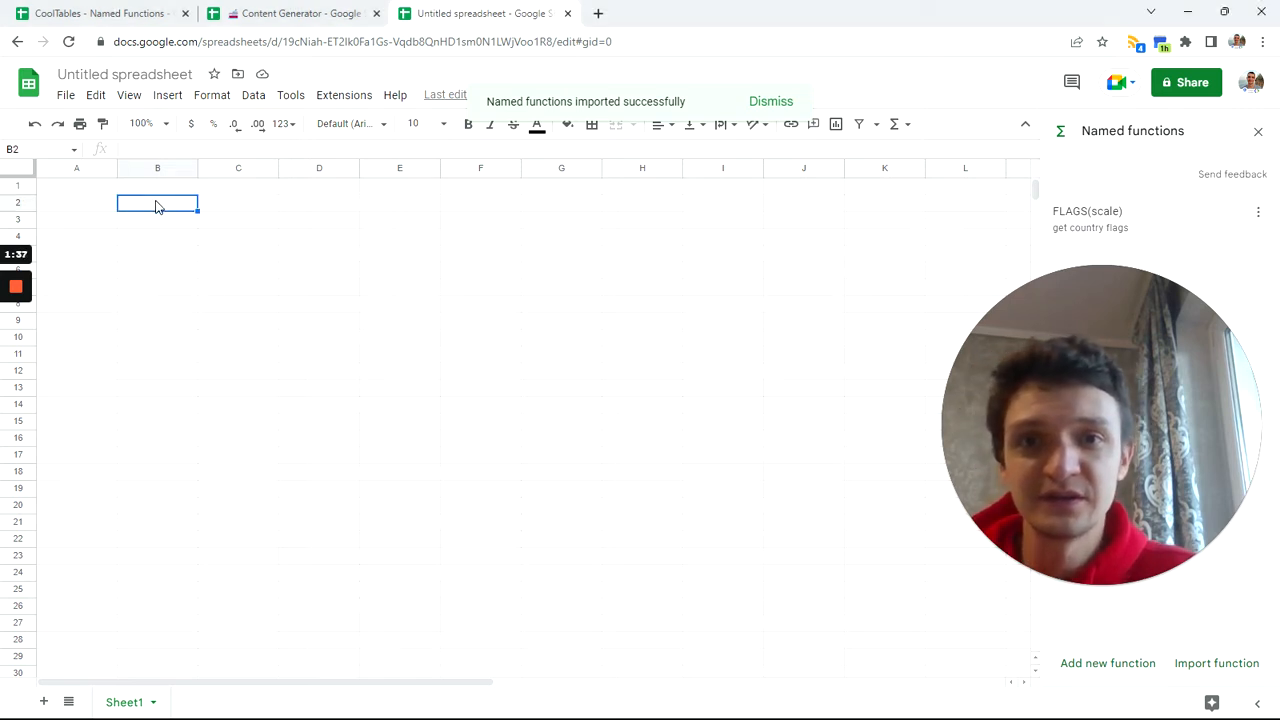
{"action": "left_click", "coordinate": [770, 100]}
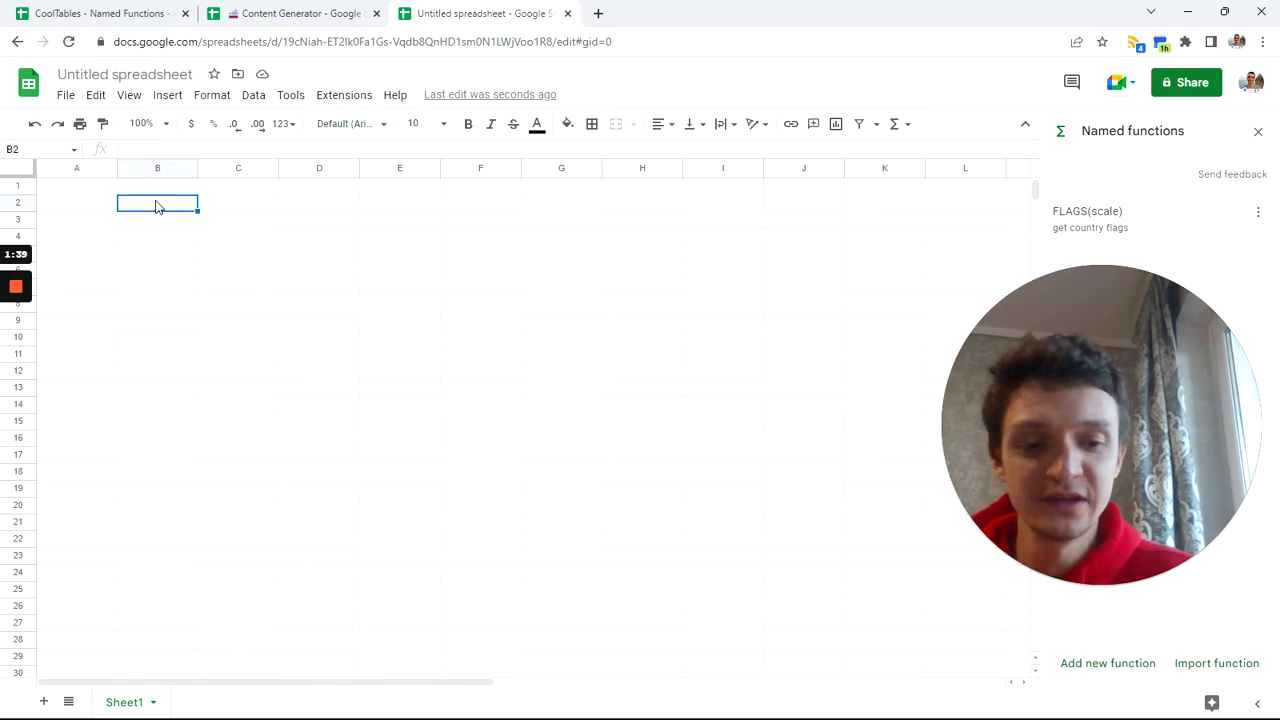
{"action": "type", "text": "="}
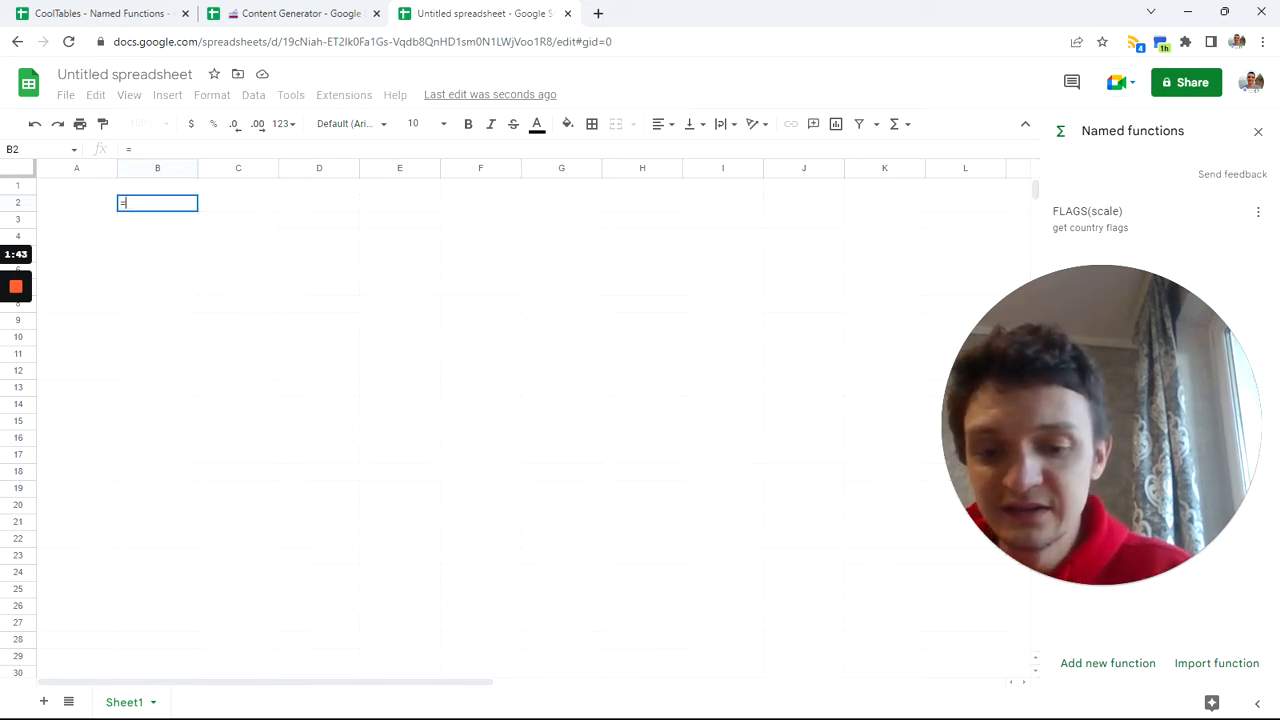
{"action": "type", "text": "fl"}
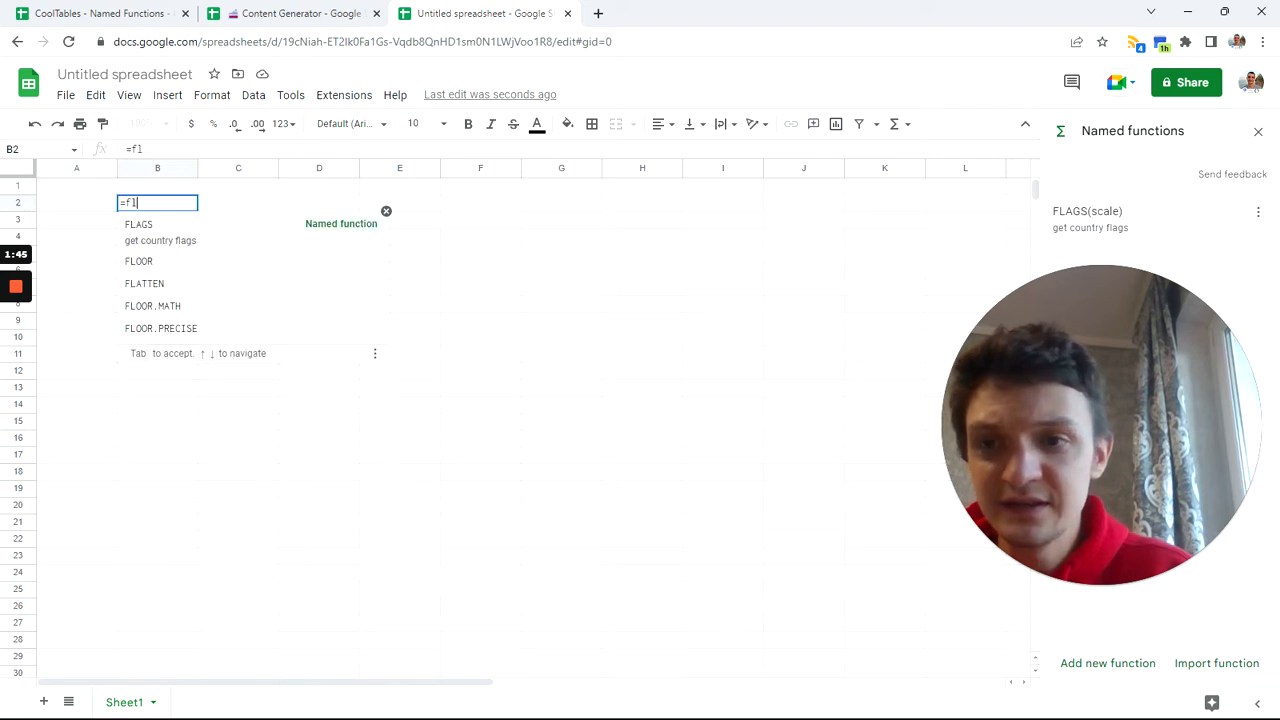
{"action": "type", "text": "a"}
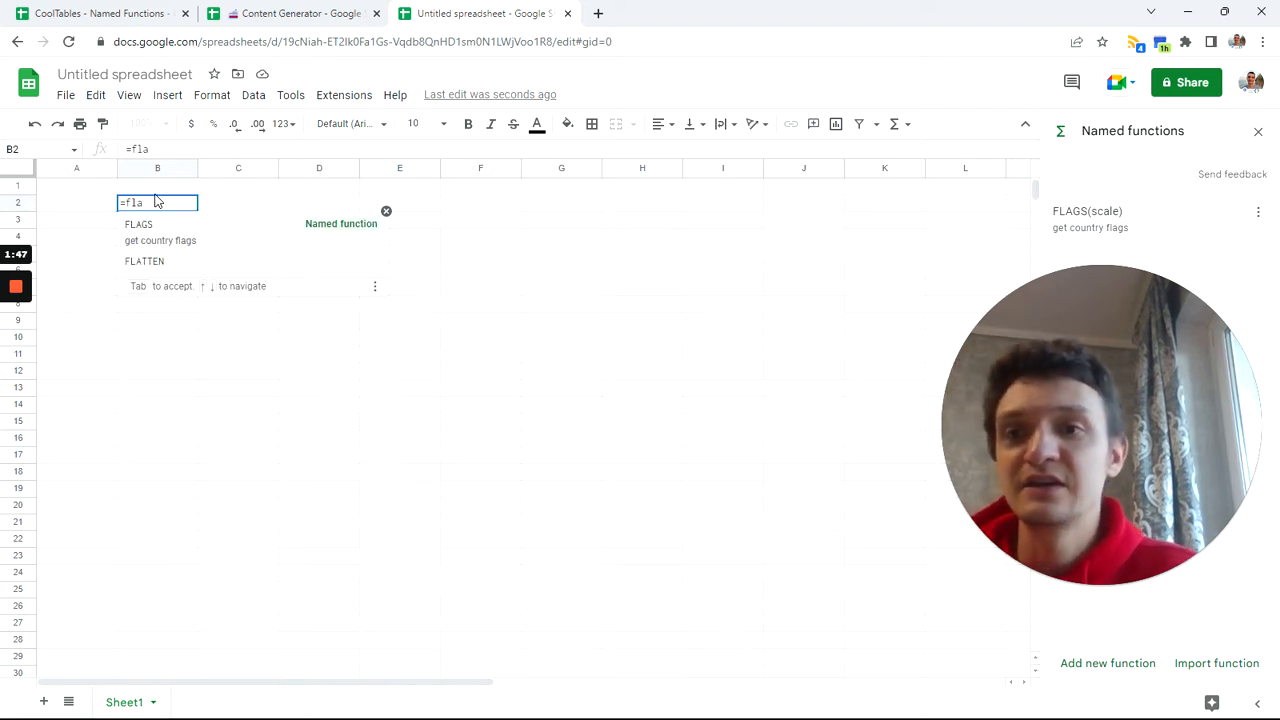
{"action": "left_click", "coordinate": [138, 224]}
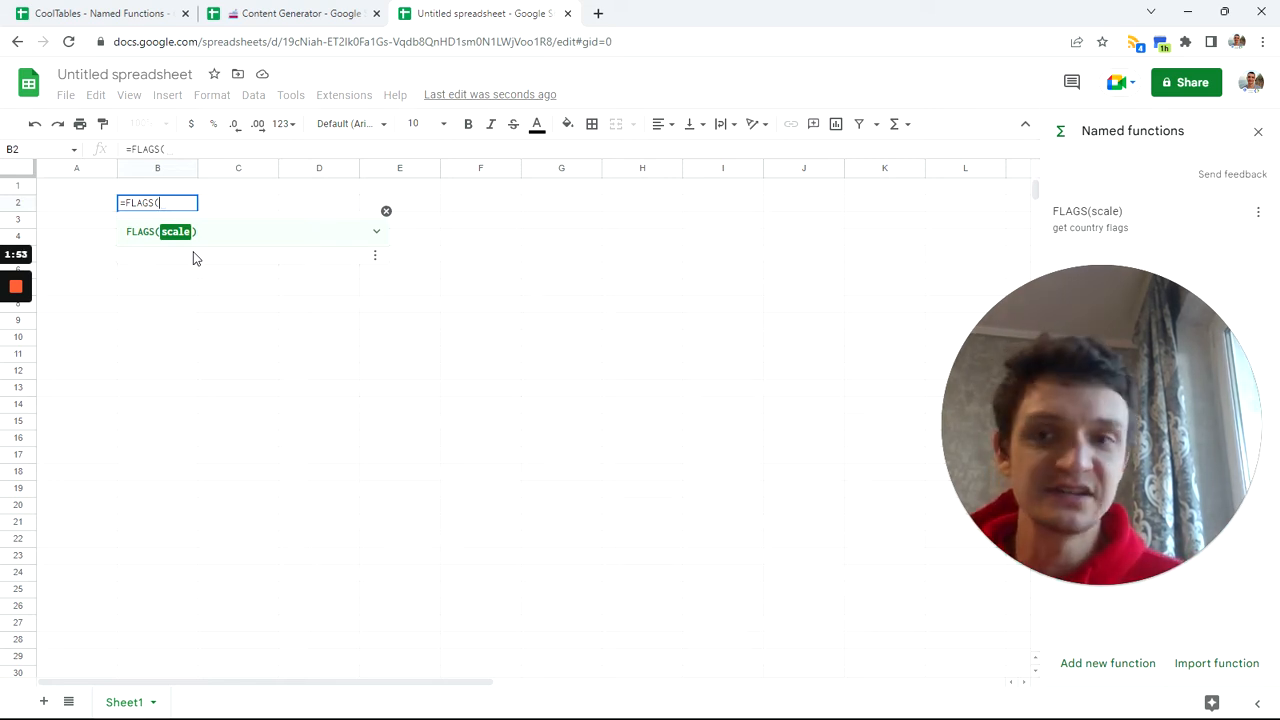
{"action": "mouse_move", "coordinate": [376, 232]}
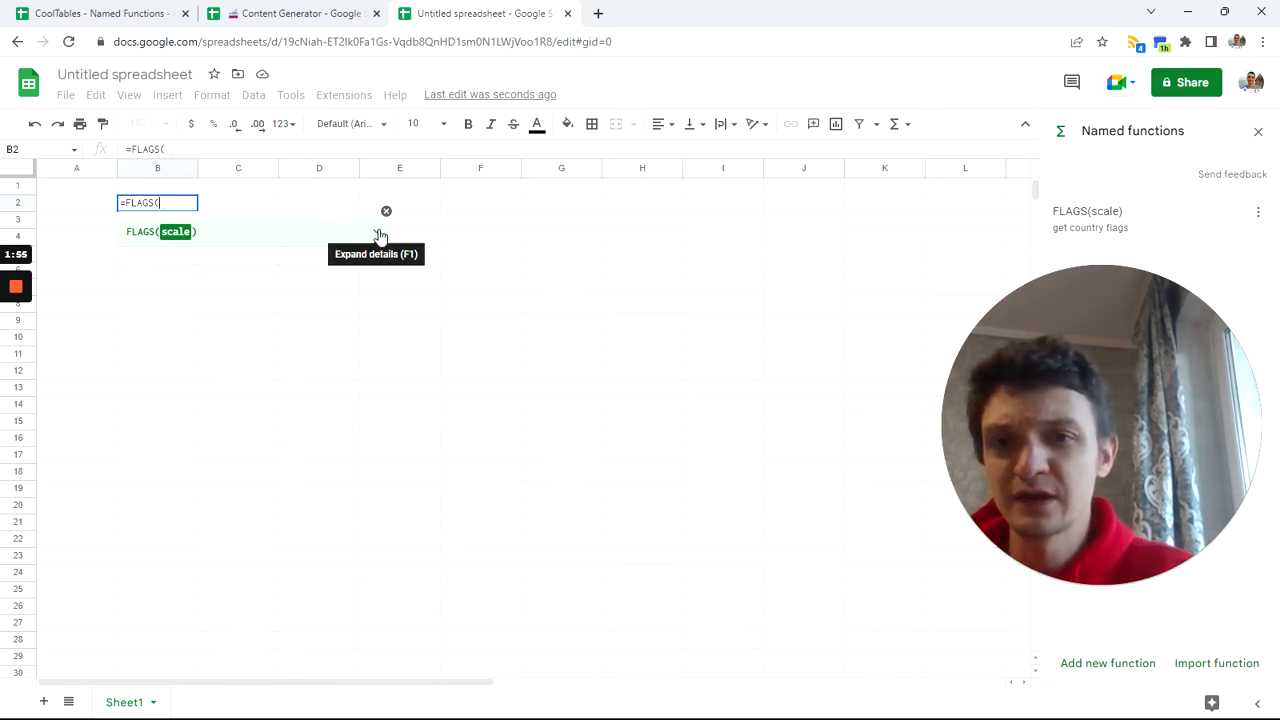
{"action": "left_click", "coordinate": [376, 232]}
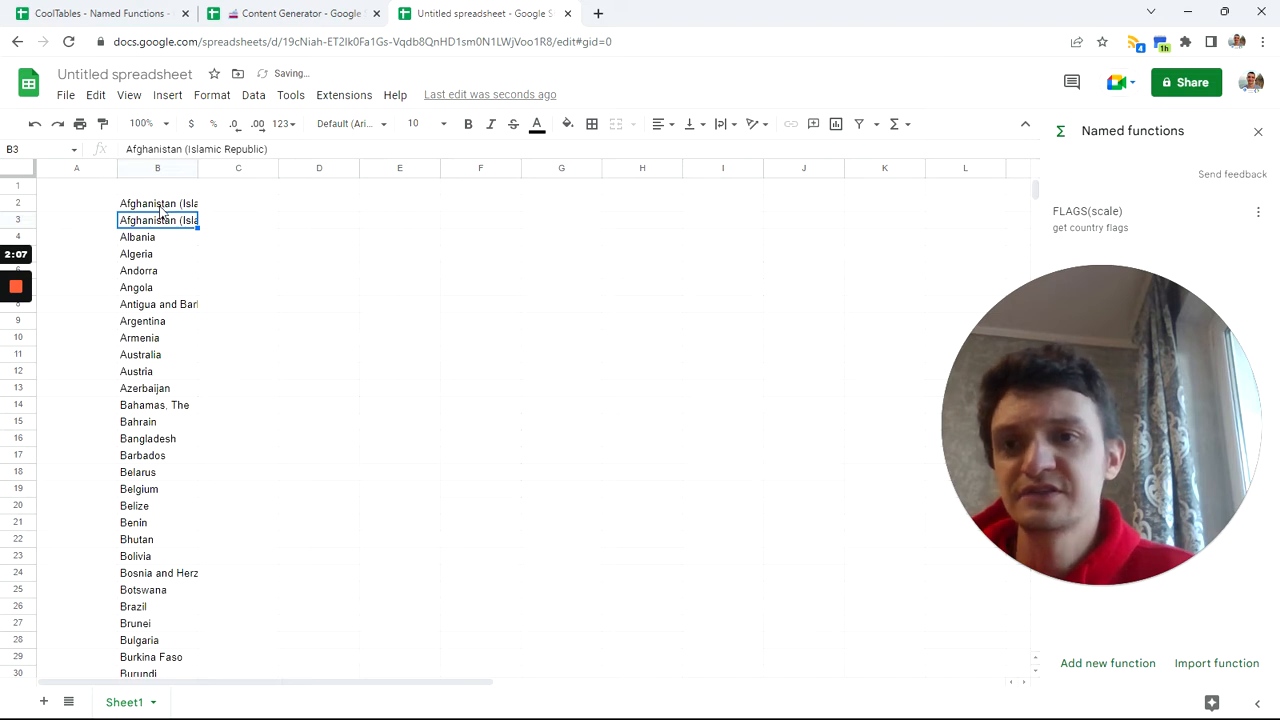
- Scroll through the country list down to Ukraine, then return to the flag formula cell at the top
{"action": "left_click", "coordinate": [156, 204]}
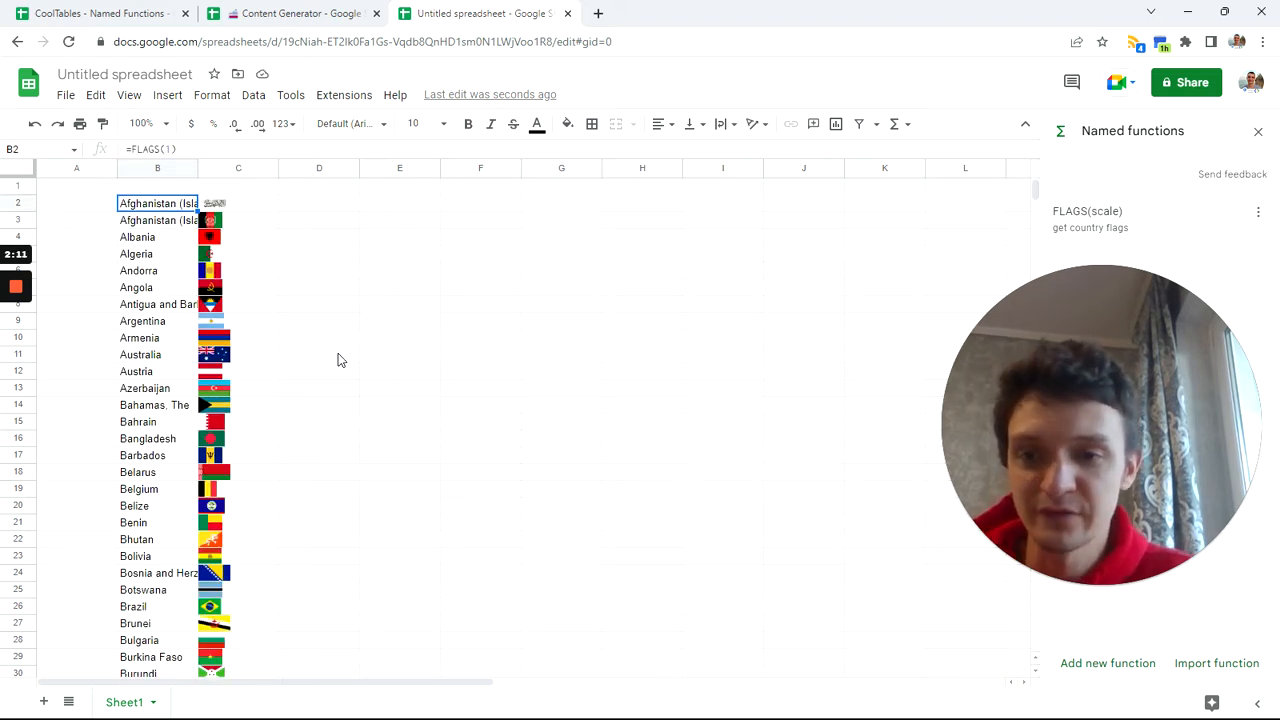
{"action": "mouse_move", "coordinate": [268, 352]}
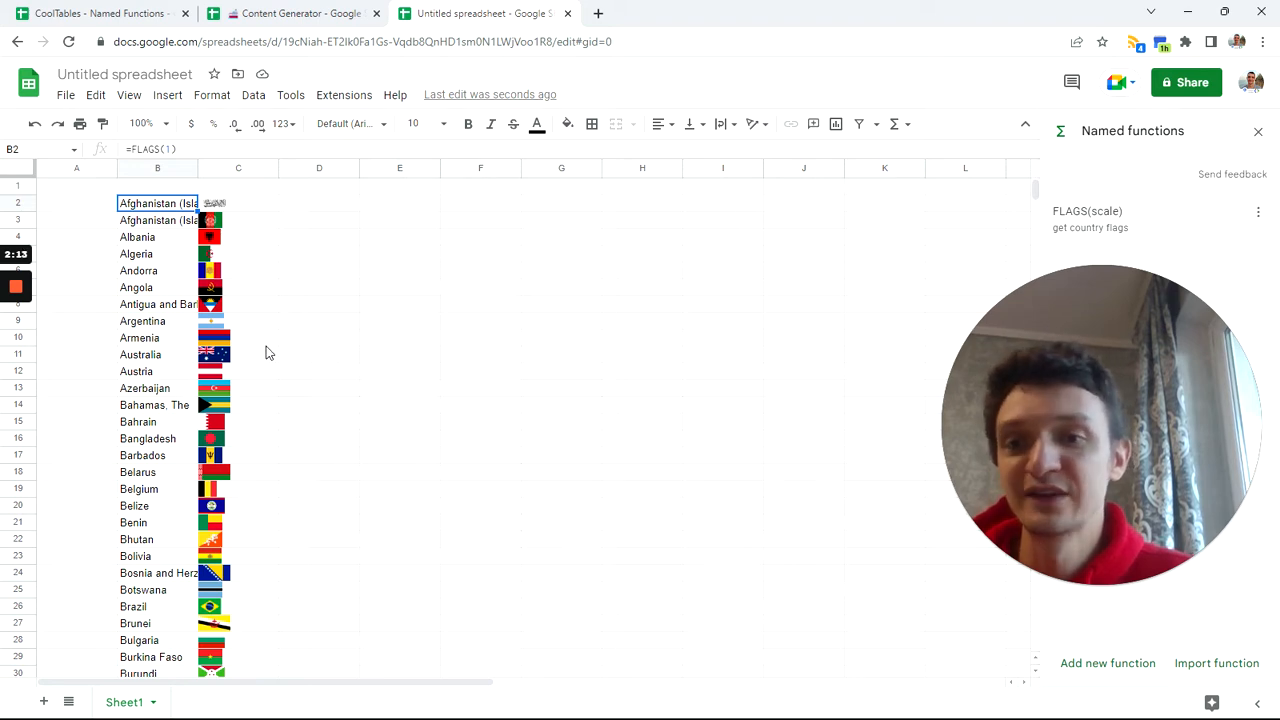
{"action": "scroll", "scroll_direction": "down", "scroll_amount": 3}
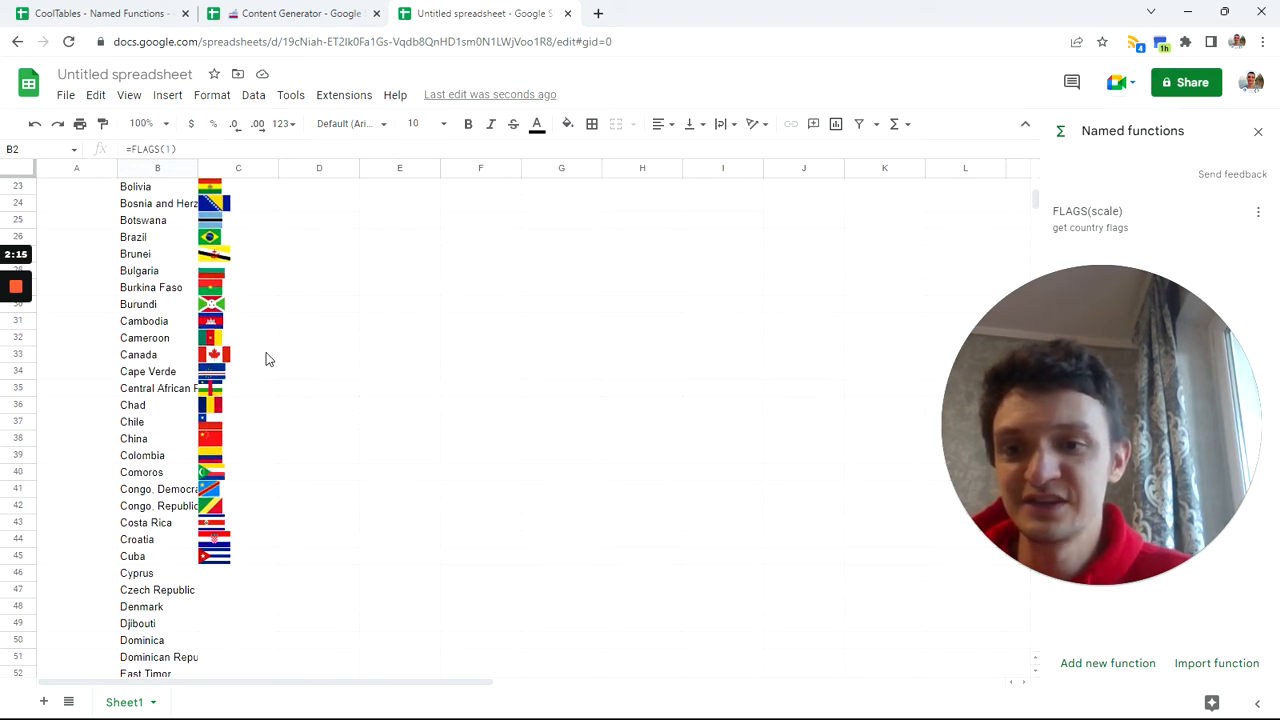
{"action": "scroll", "scroll_direction": "down", "scroll_amount": 3}
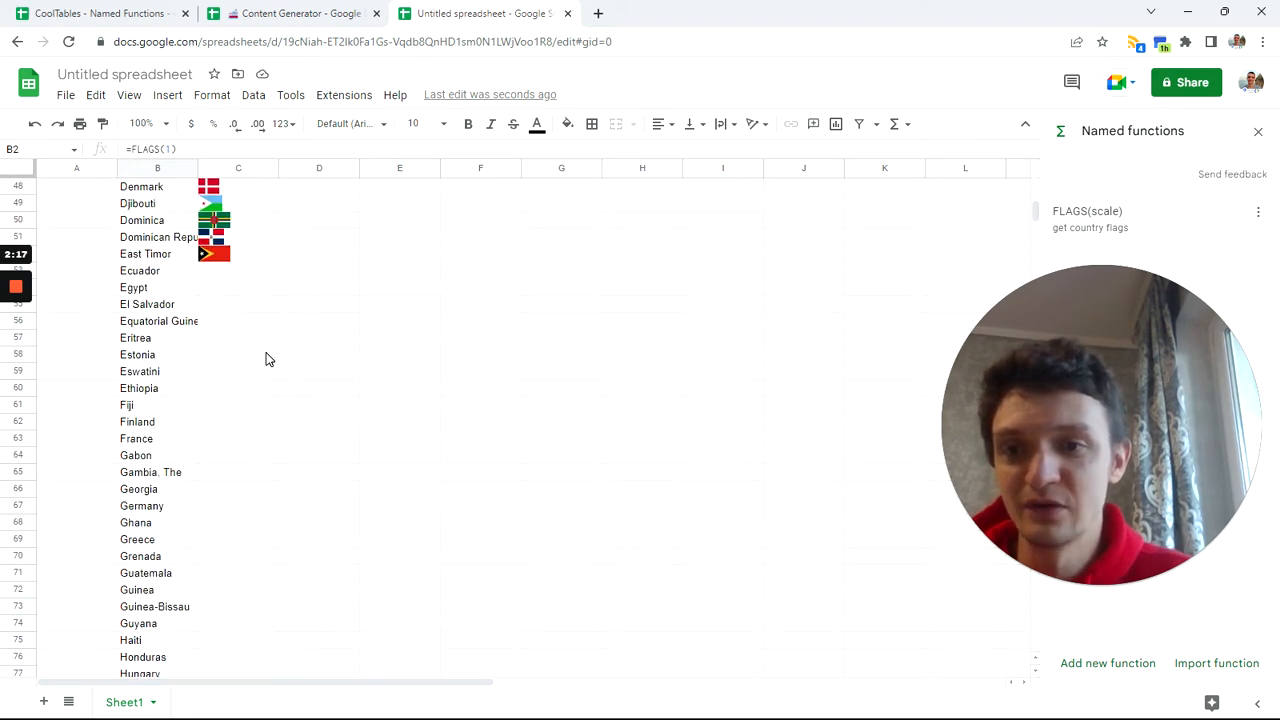
{"action": "scroll", "scroll_direction": "down", "scroll_amount": 3}
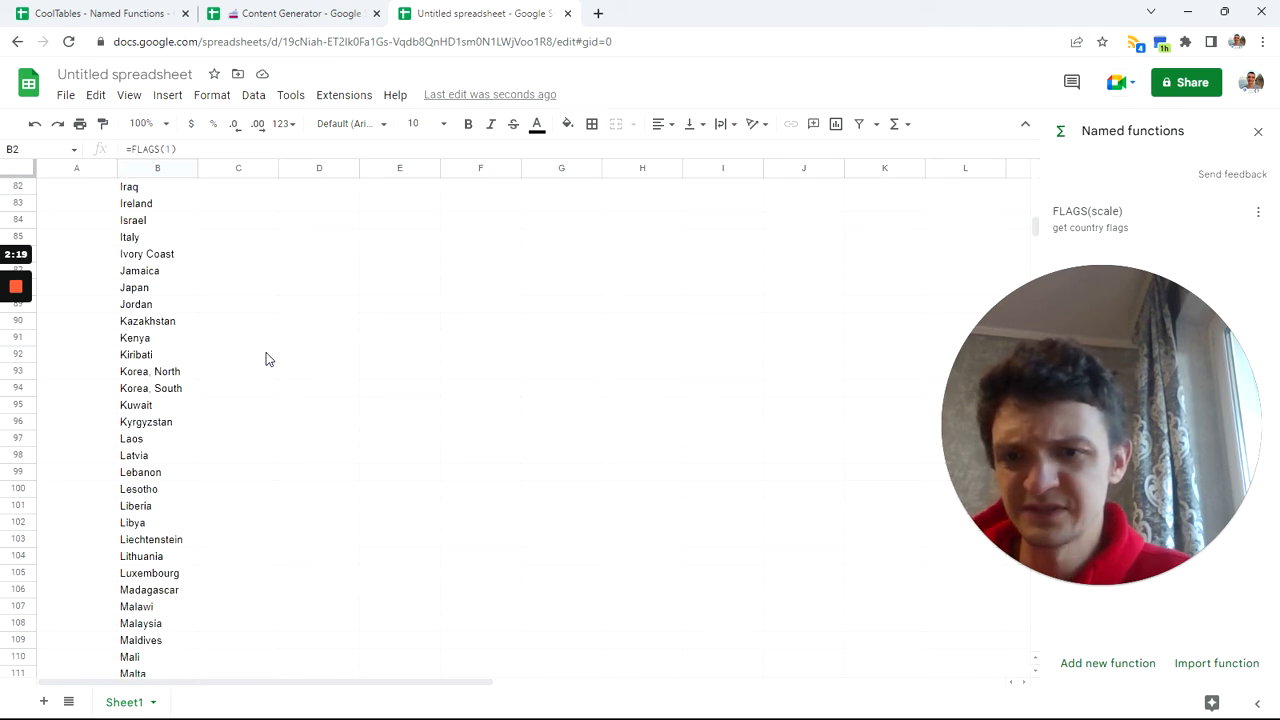
{"action": "scroll", "scroll_direction": "down", "scroll_amount": 3}
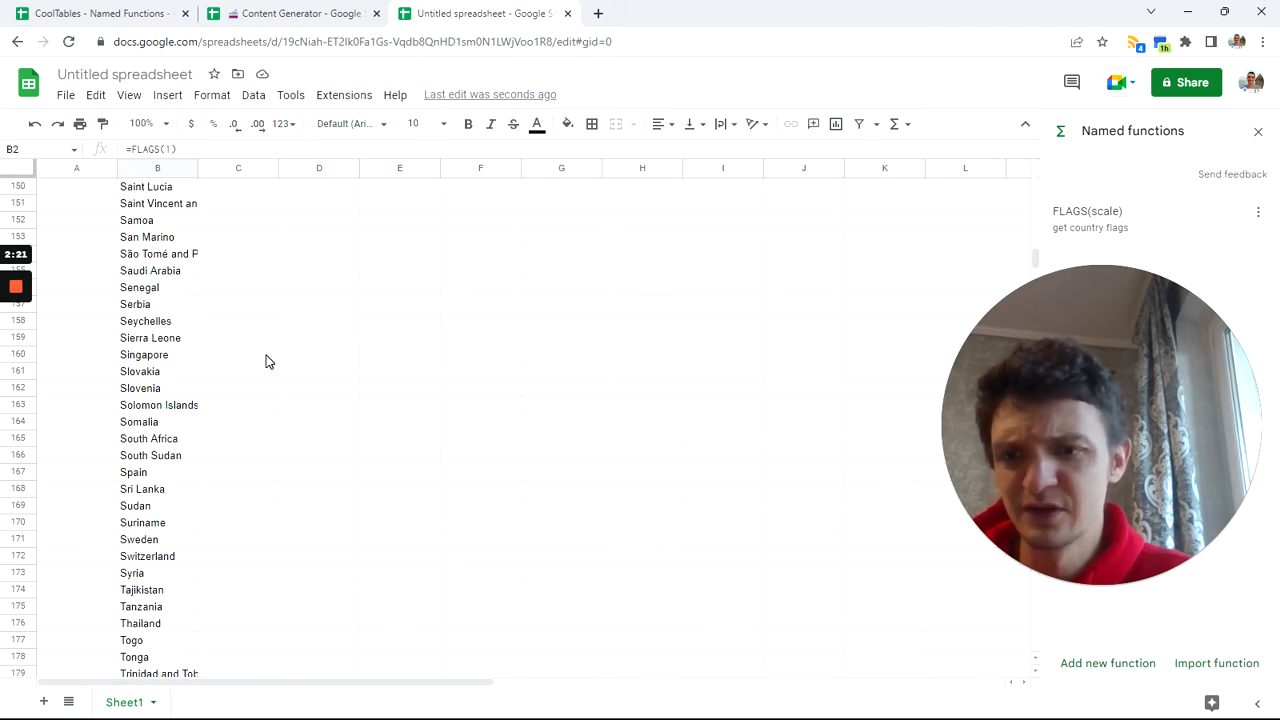
{"action": "scroll", "scroll_direction": "down", "scroll_amount": 3}
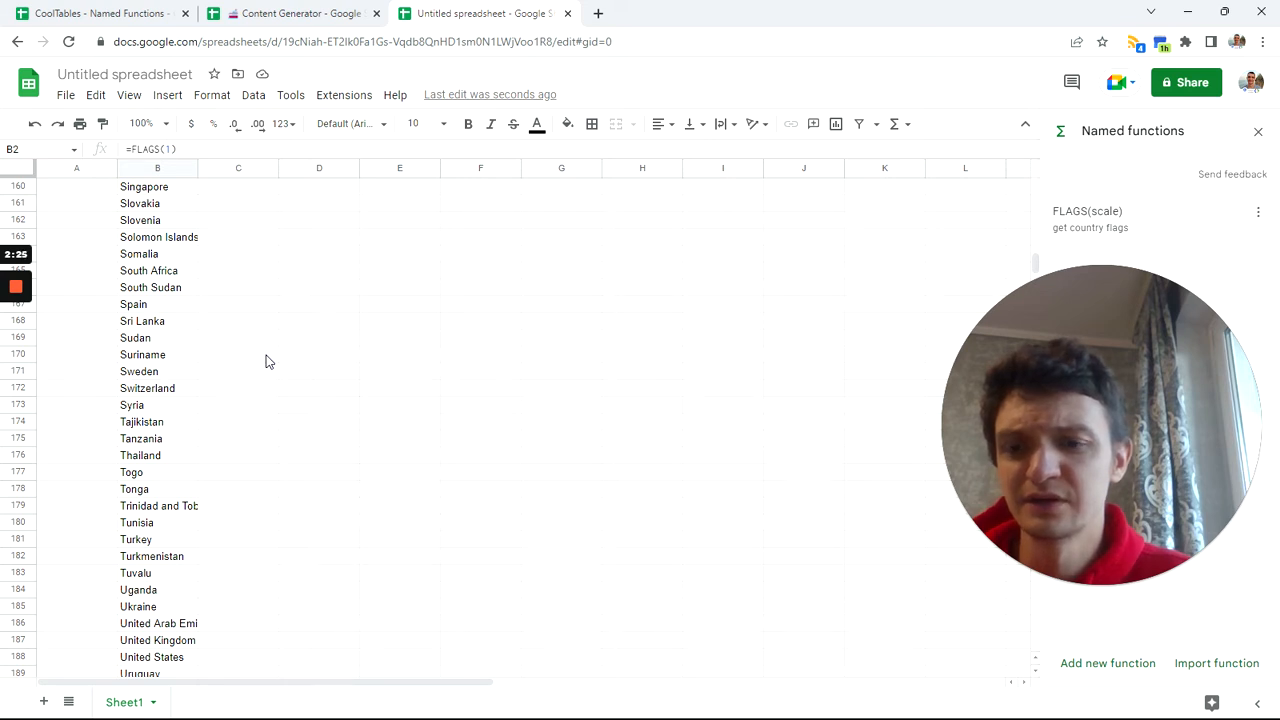
{"action": "scroll", "scroll_direction": "down", "scroll_amount": 3}
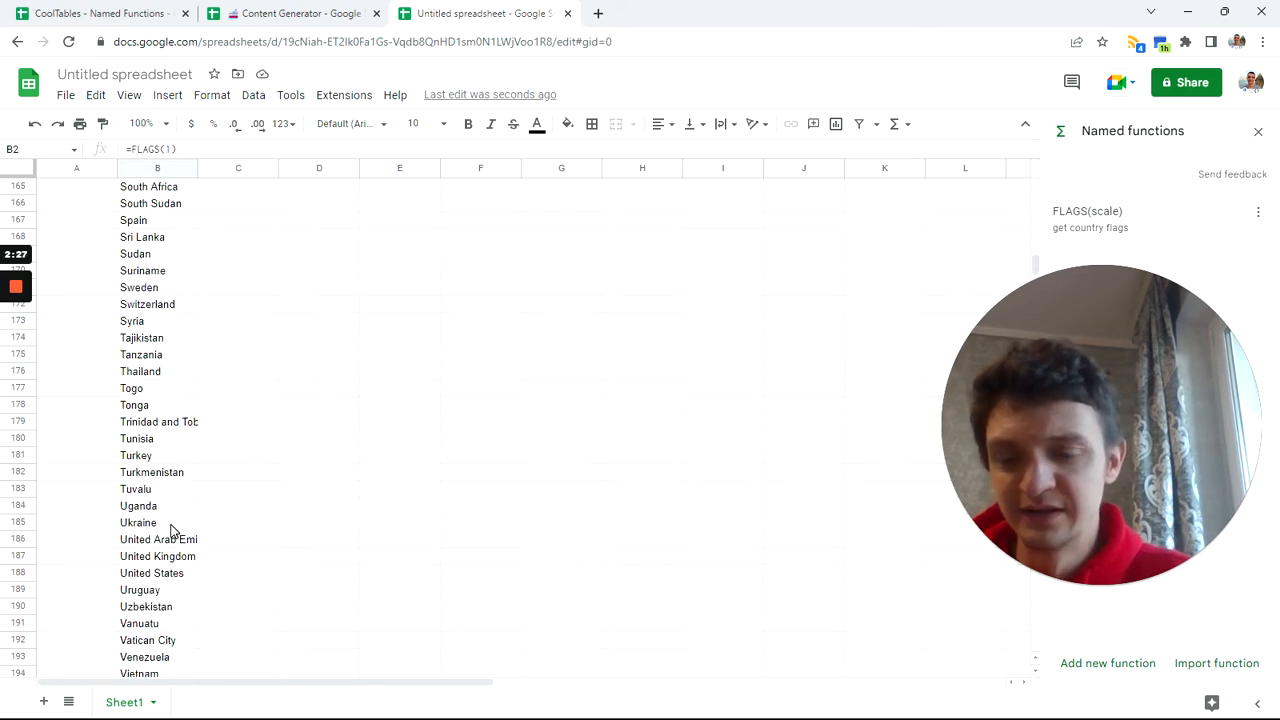
{"action": "left_click", "coordinate": [138, 522]}
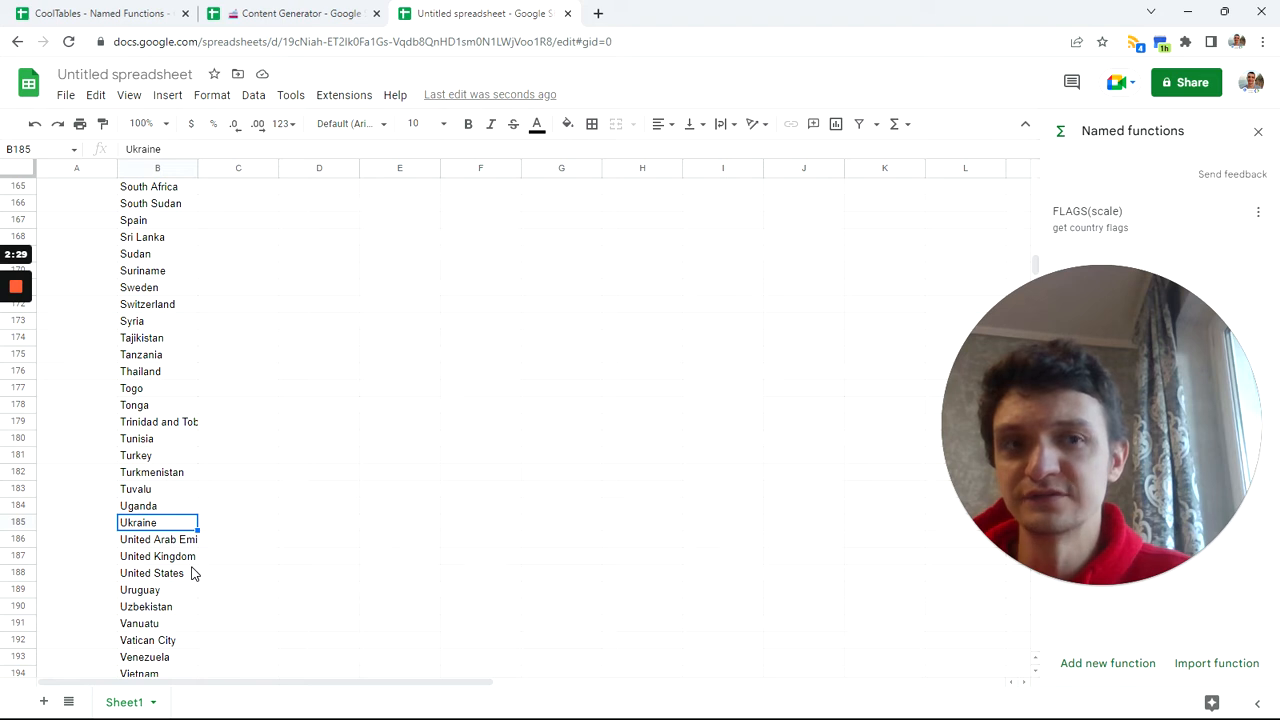
{"action": "scroll", "scroll_direction": "down", "scroll_amount": 3}
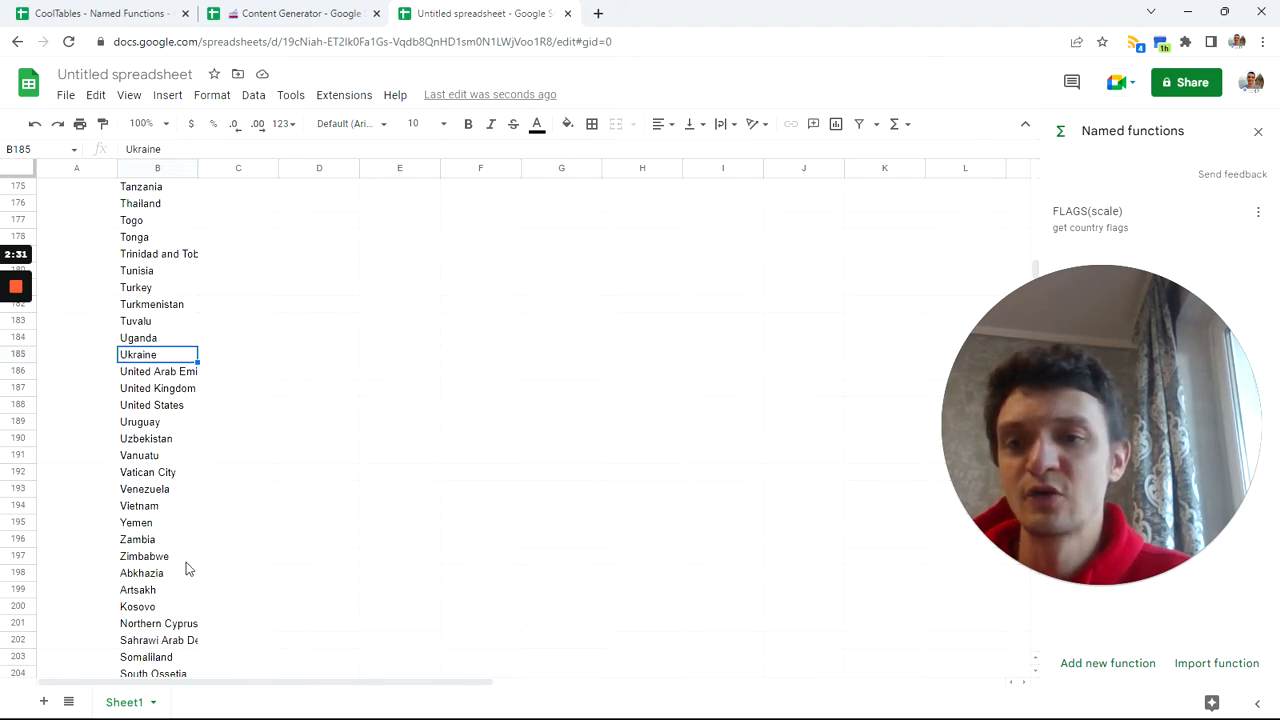
{"action": "scroll", "scroll_direction": "down", "scroll_amount": 3}
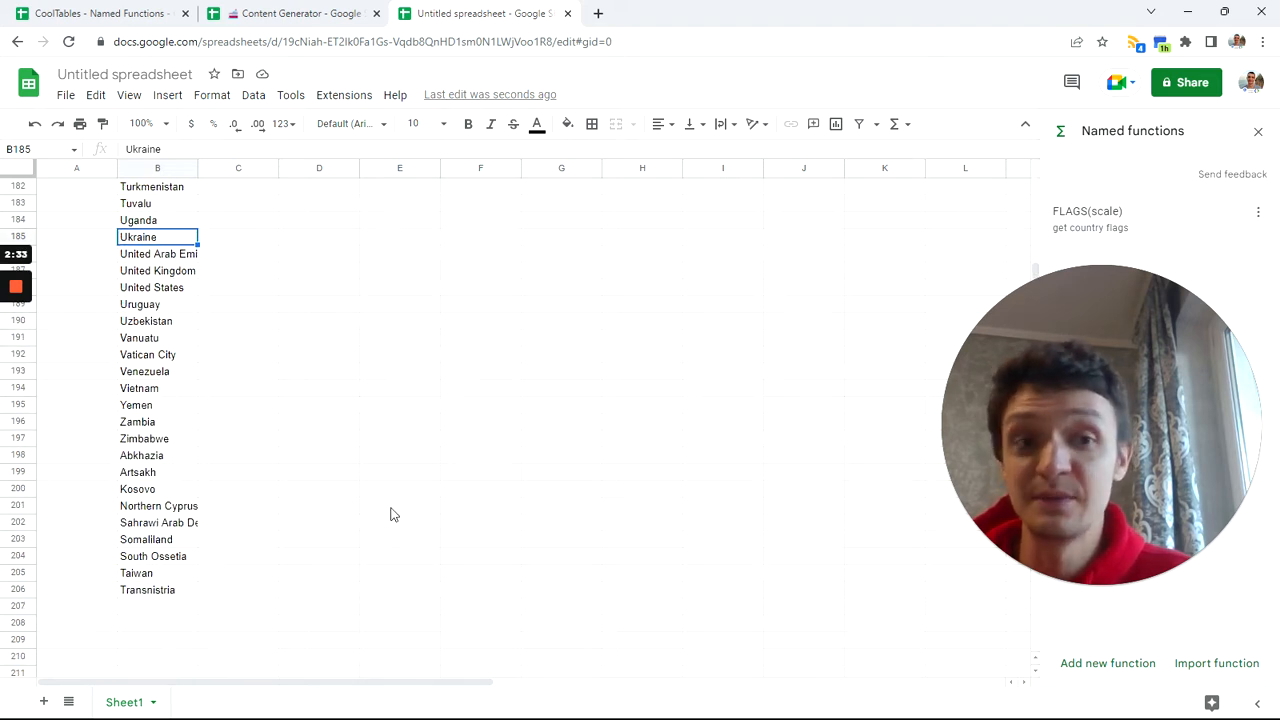
{"action": "mouse_move", "coordinate": [1036, 278]}
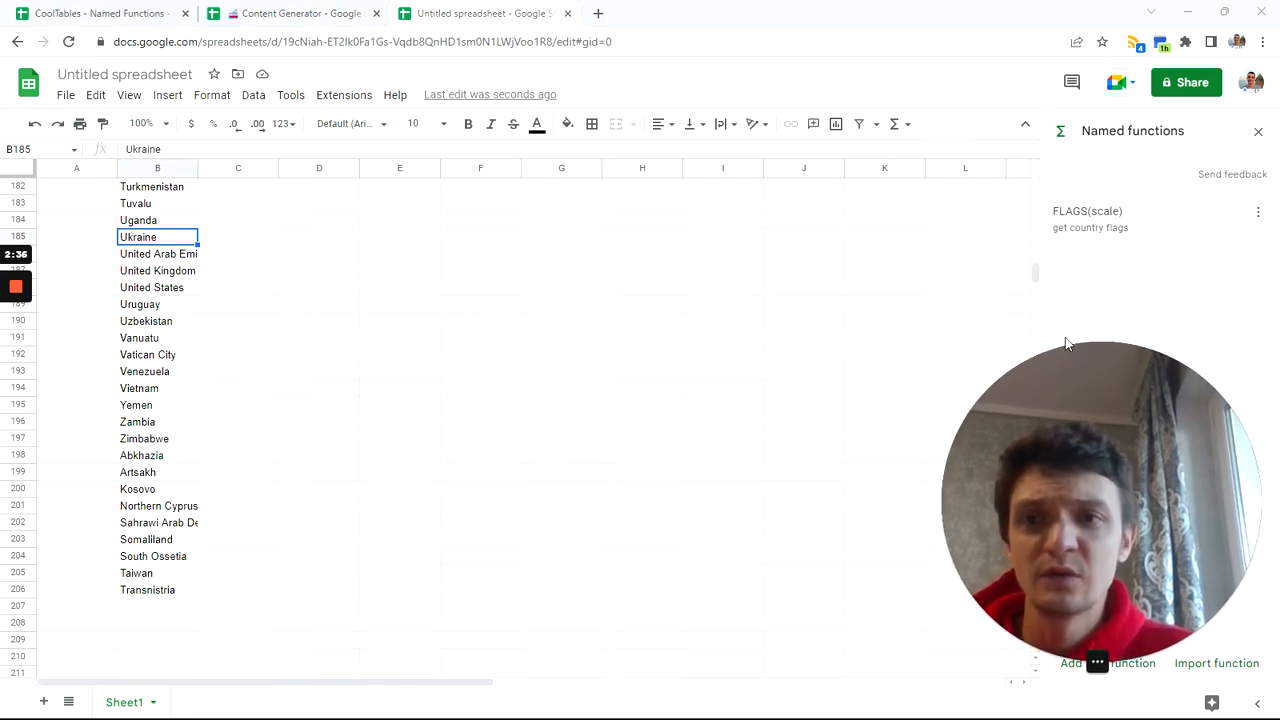
{"action": "mouse_move", "coordinate": [966, 218]}
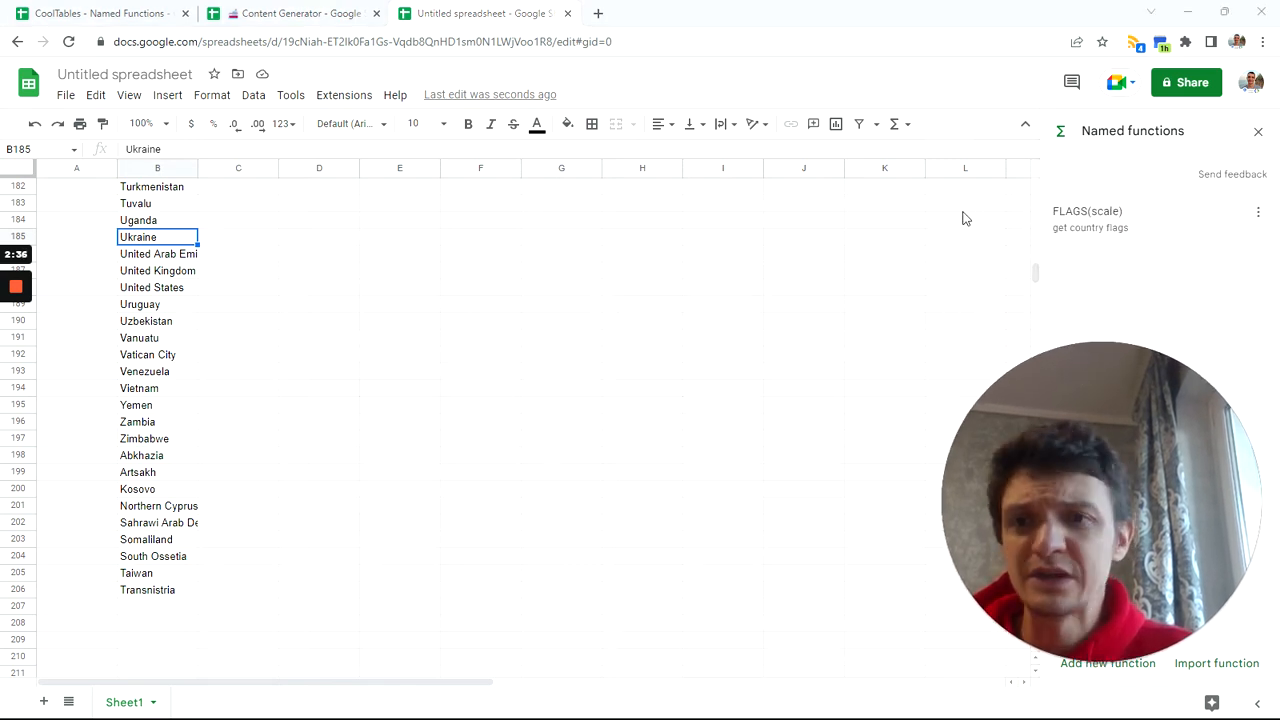
{"action": "mouse_move", "coordinate": [1038, 278]}
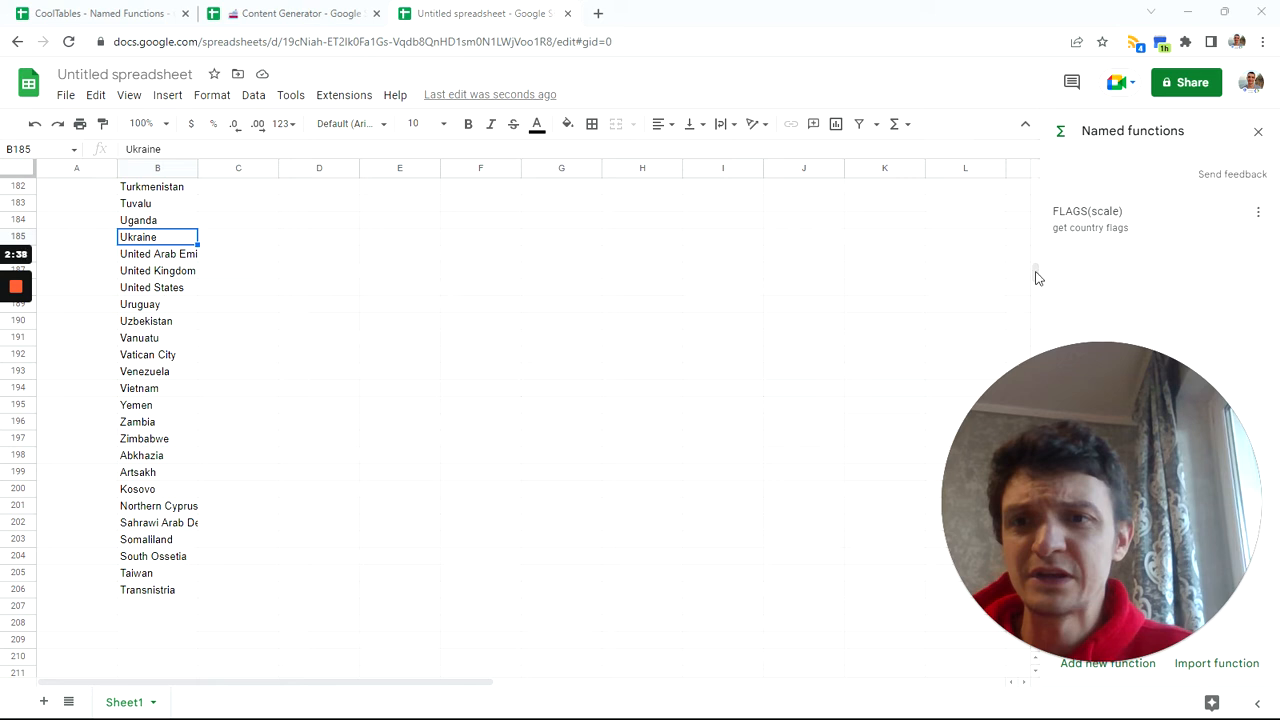
{"action": "scroll", "scroll_direction": "up", "scroll_amount": 3}
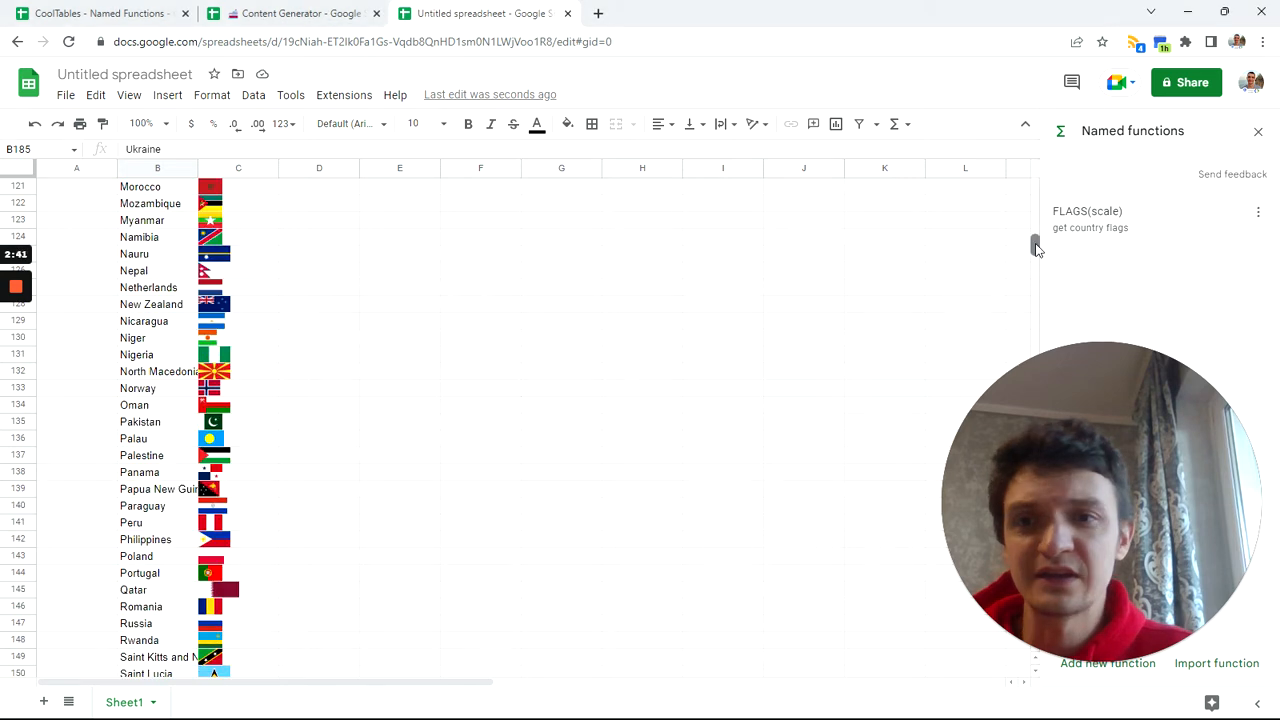
{"action": "scroll", "scroll_direction": "up", "scroll_amount": 3}
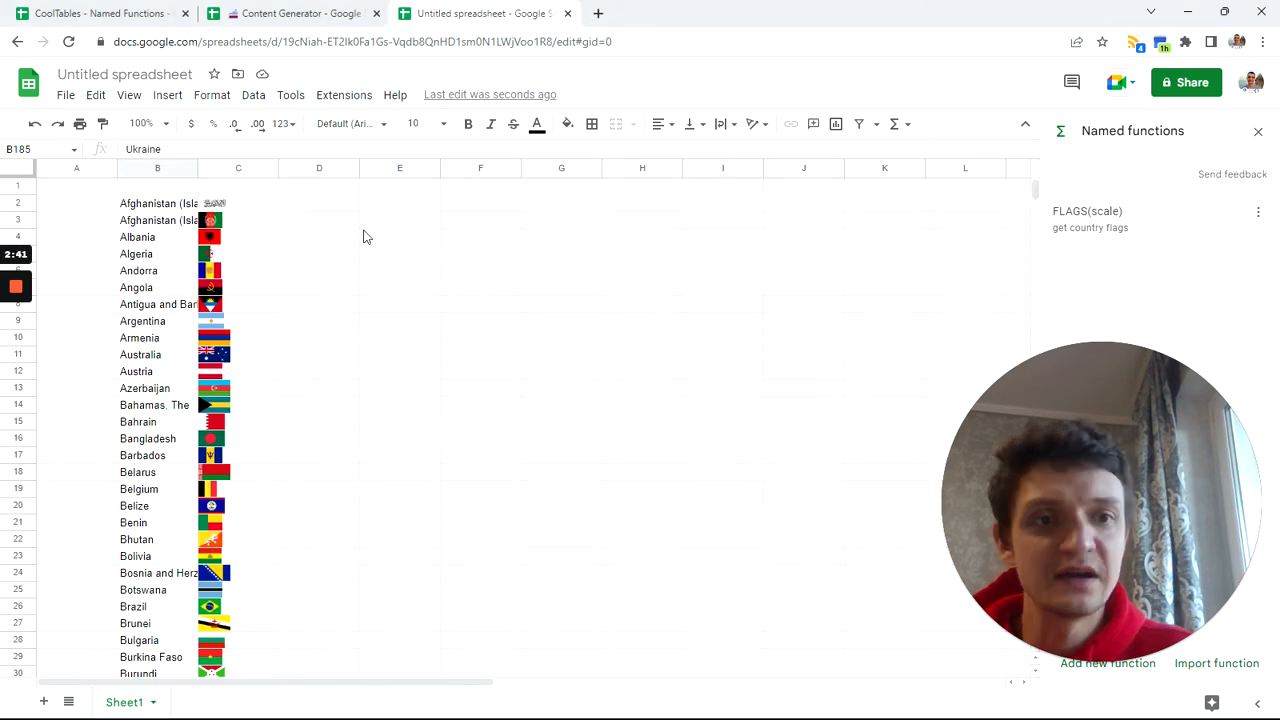
{"action": "left_click", "coordinate": [238, 204]}
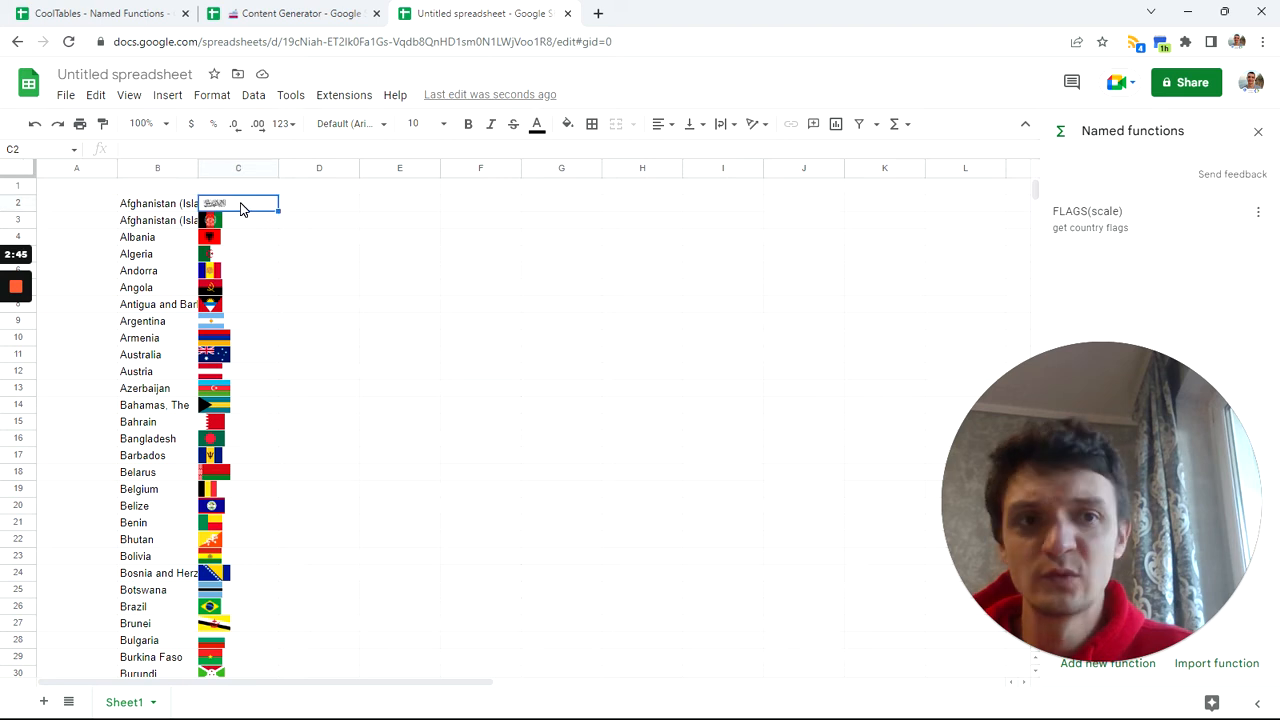
{"action": "mouse_move", "coordinate": [20, 210]}
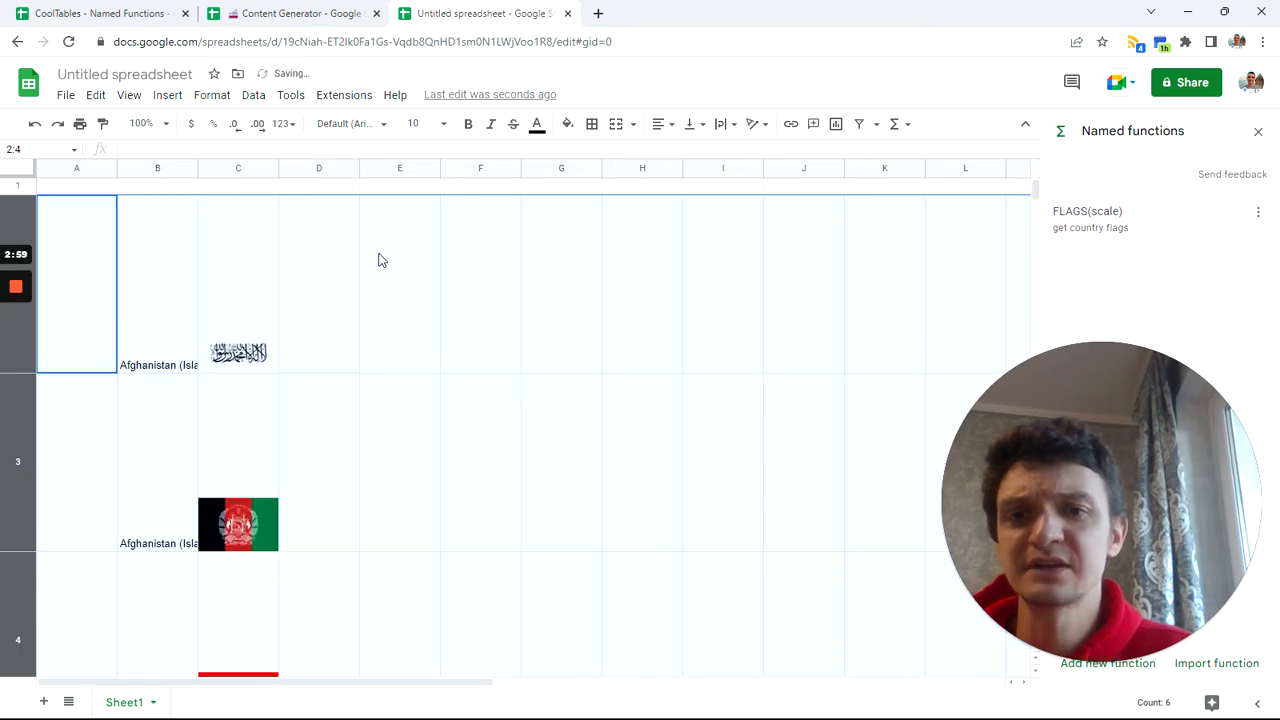
- Change the formula in B2 to =FLAGS(2) and check the enlarged Afghanistan flag
{"action": "left_click", "coordinate": [642, 168]}
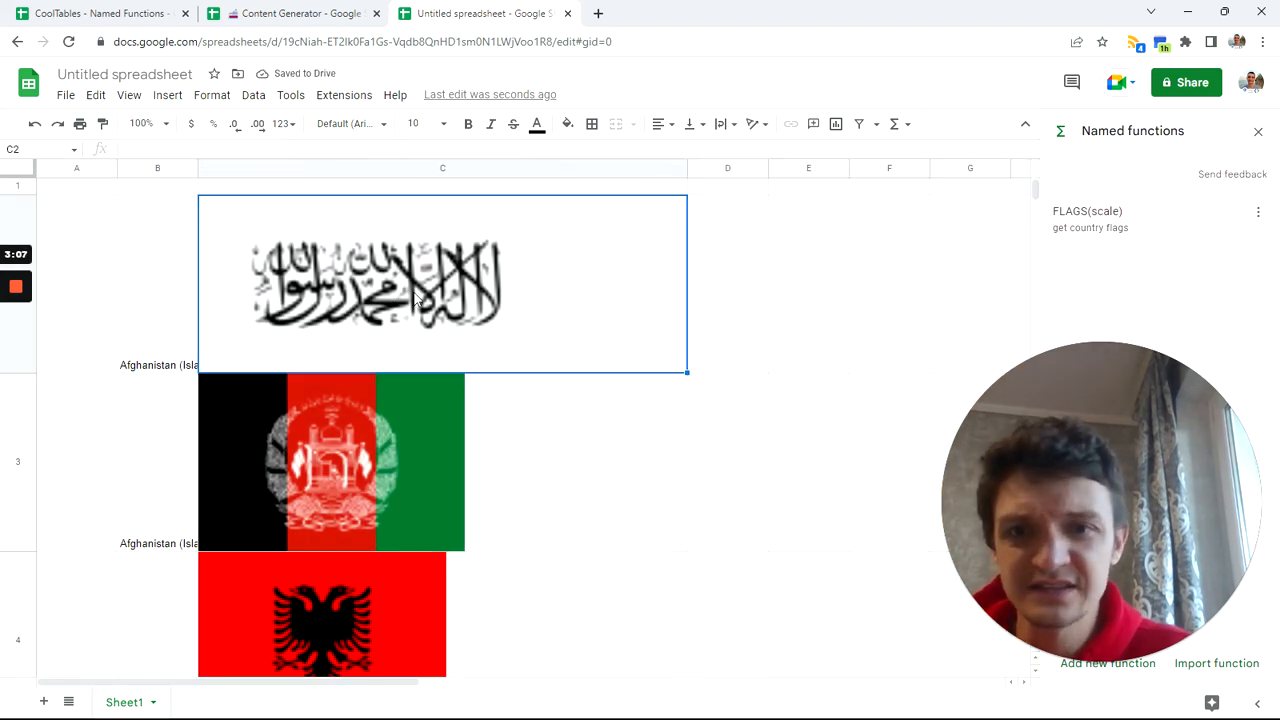
{"action": "left_click", "coordinate": [156, 284]}
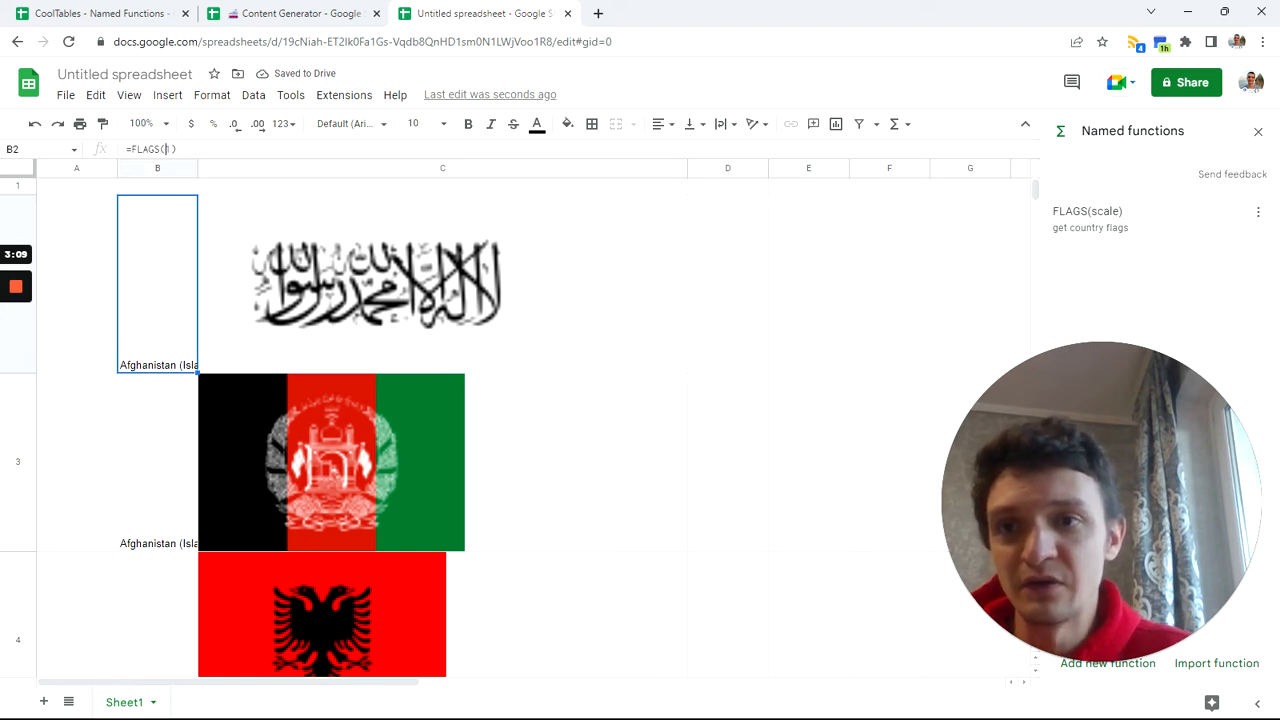
{"action": "type", "text": "2"}
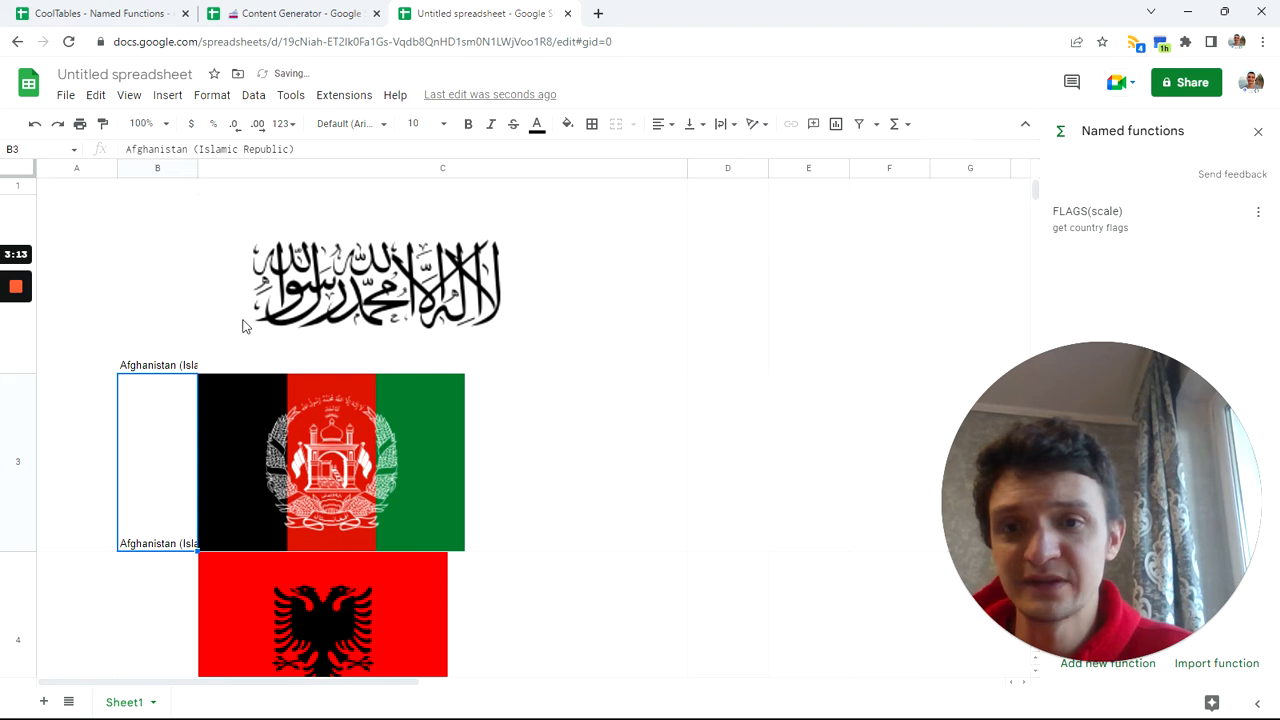
{"action": "left_click", "coordinate": [442, 284]}
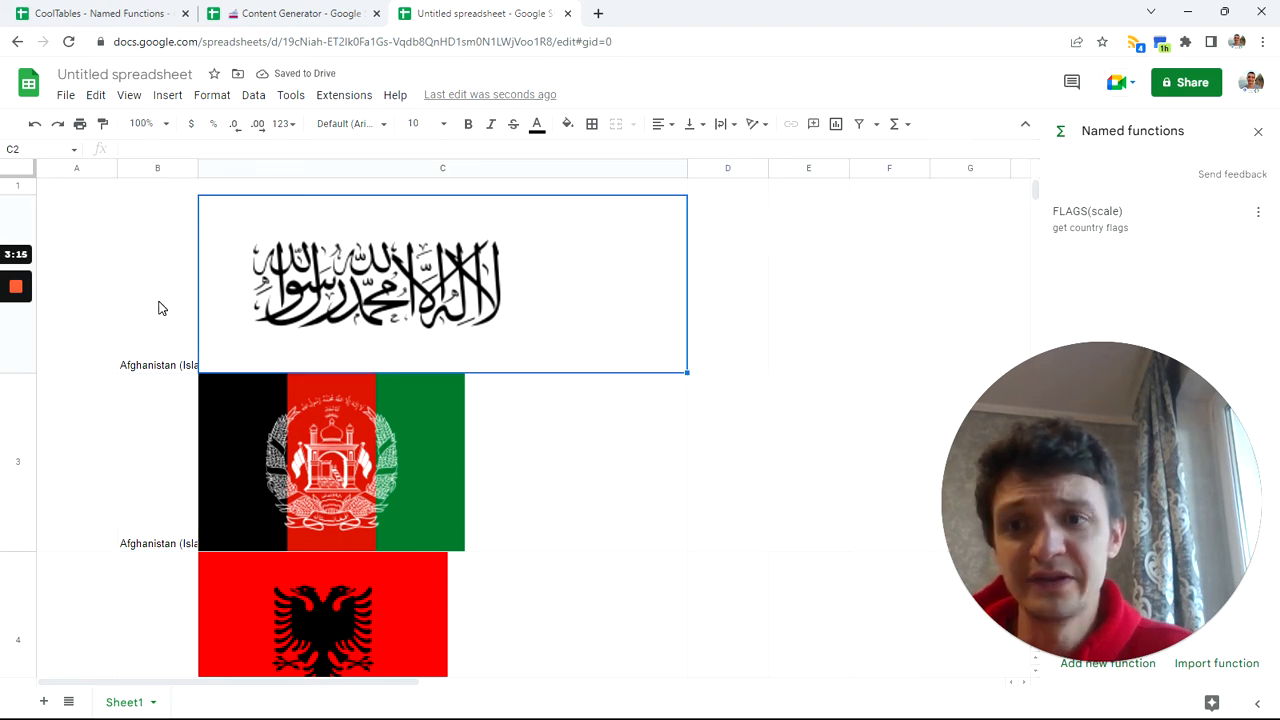
{"action": "left_click", "coordinate": [156, 284]}
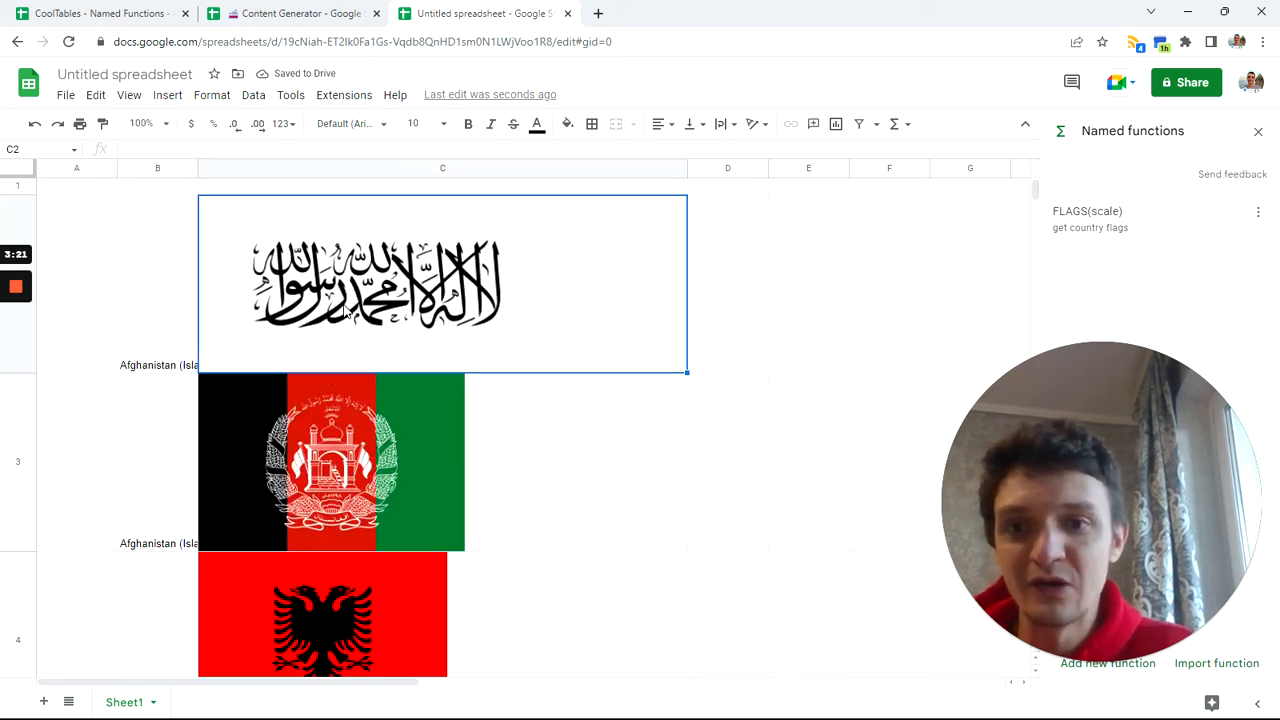
{"action": "mouse_move", "coordinate": [684, 168]}
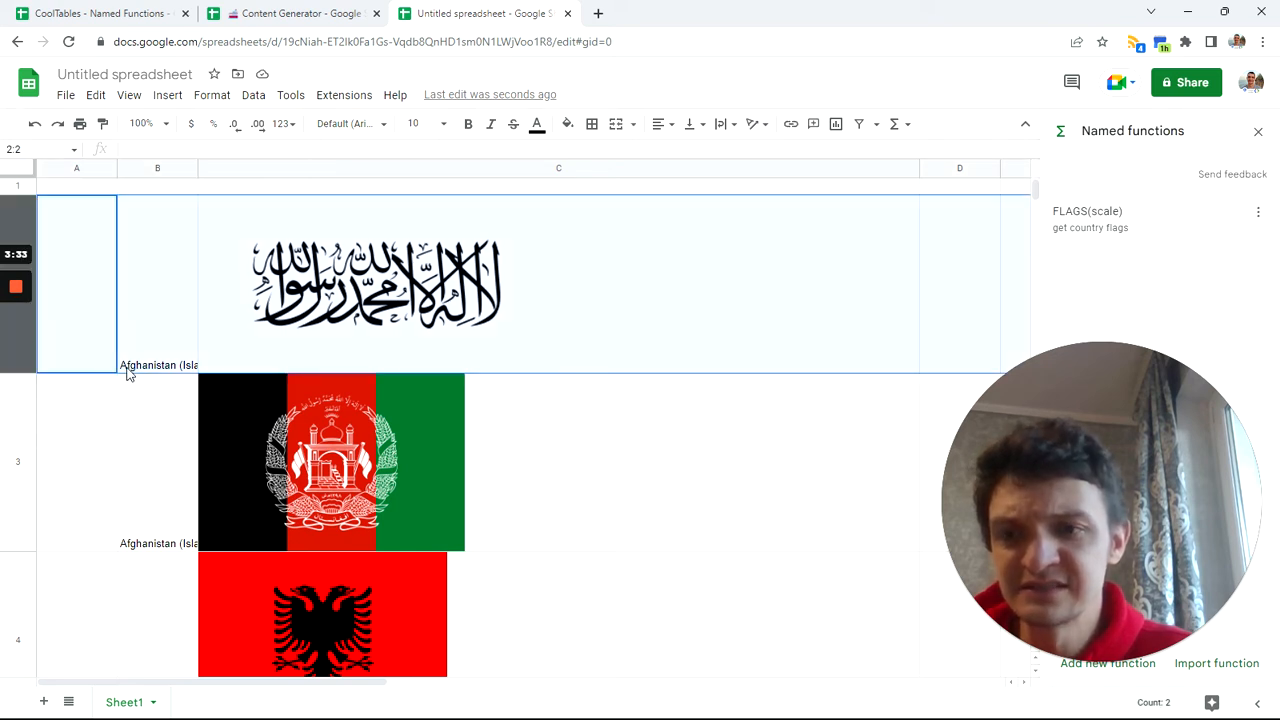
{"action": "mouse_move", "coordinate": [24, 508]}
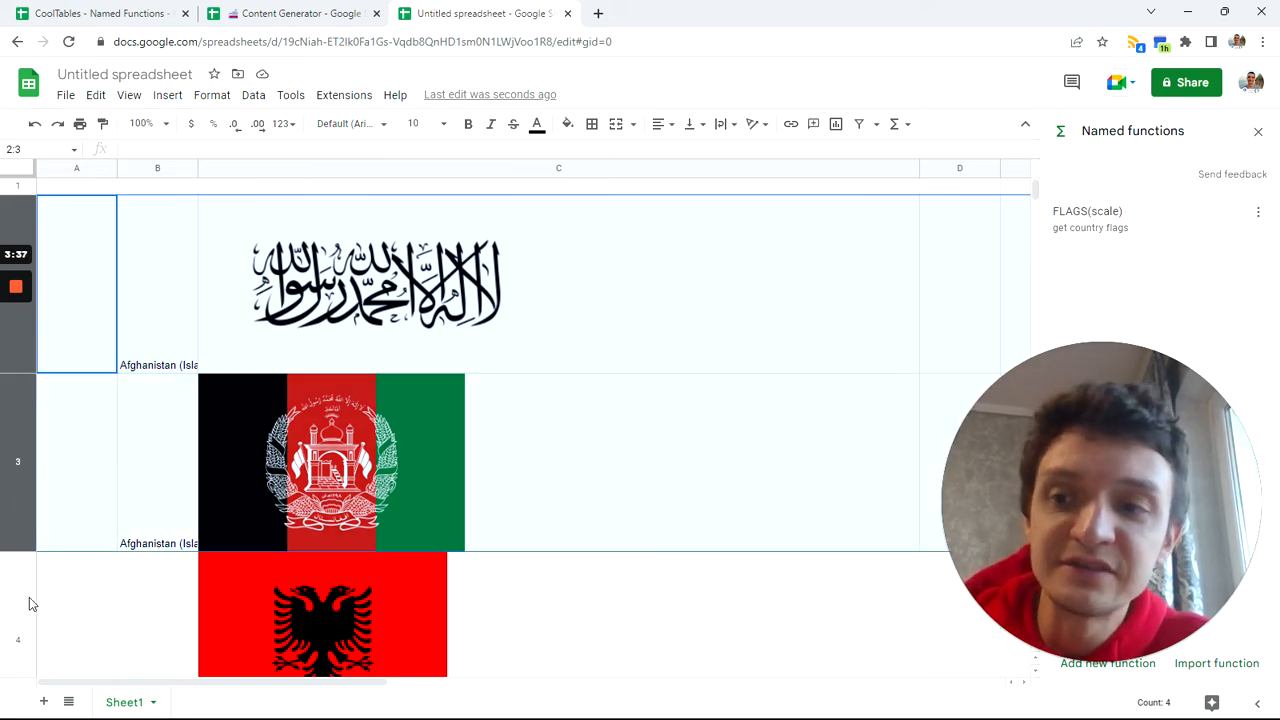
{"action": "mouse_move", "coordinate": [18, 548]}
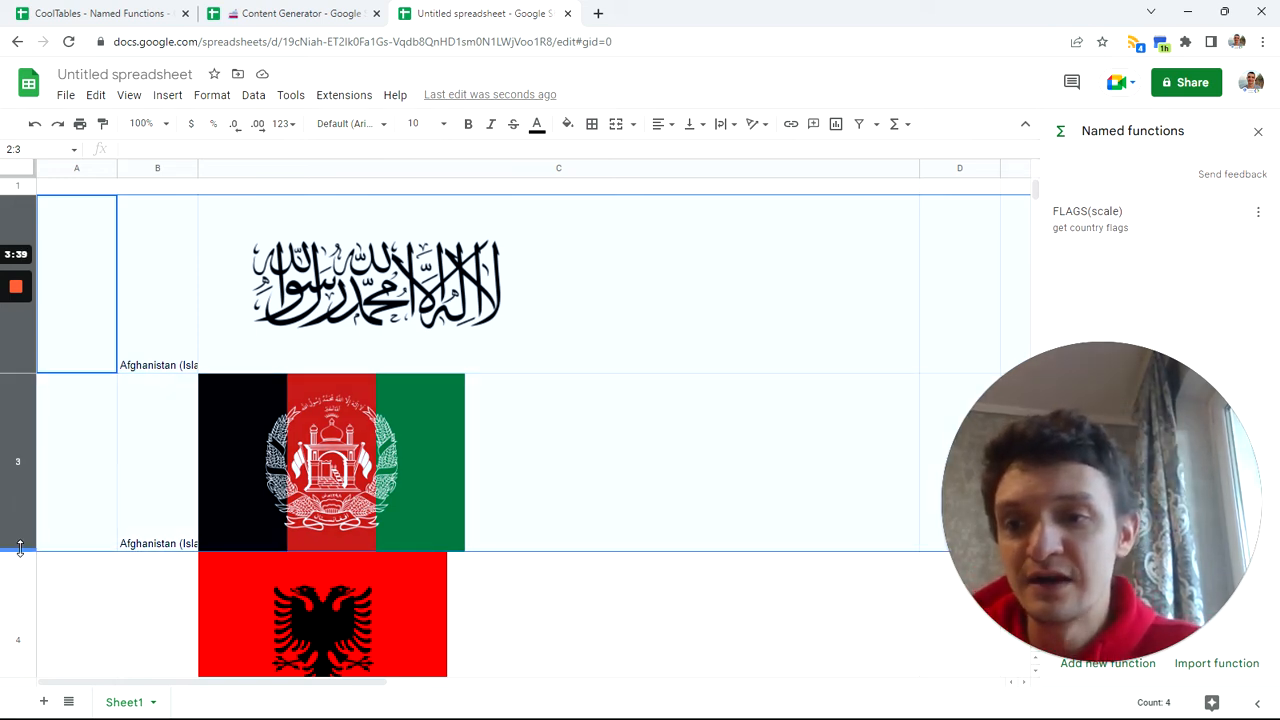
{"action": "mouse_move", "coordinate": [52, 508]}
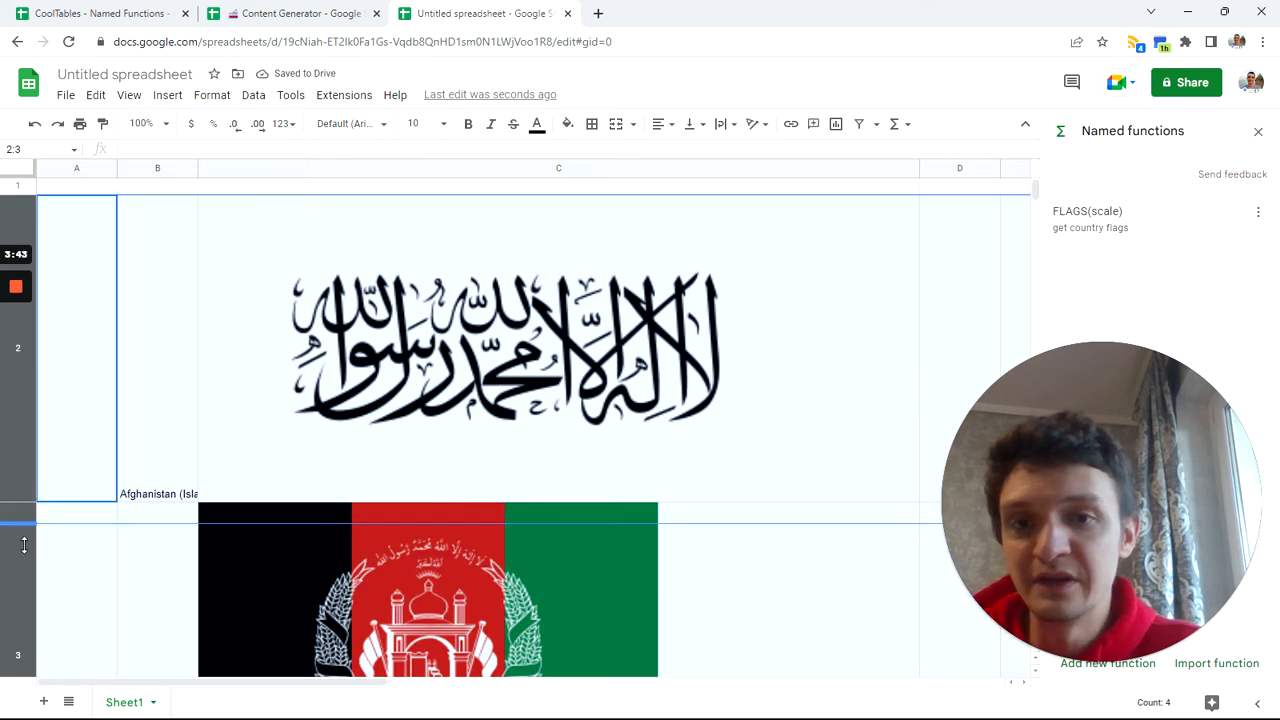
- Make row 2 taller and raise the scale to =FLAGS(4), then =FLAGS(10)
{"action": "left_click_drag", "start_coordinate": [24, 510], "coordinate": [24, 600]}
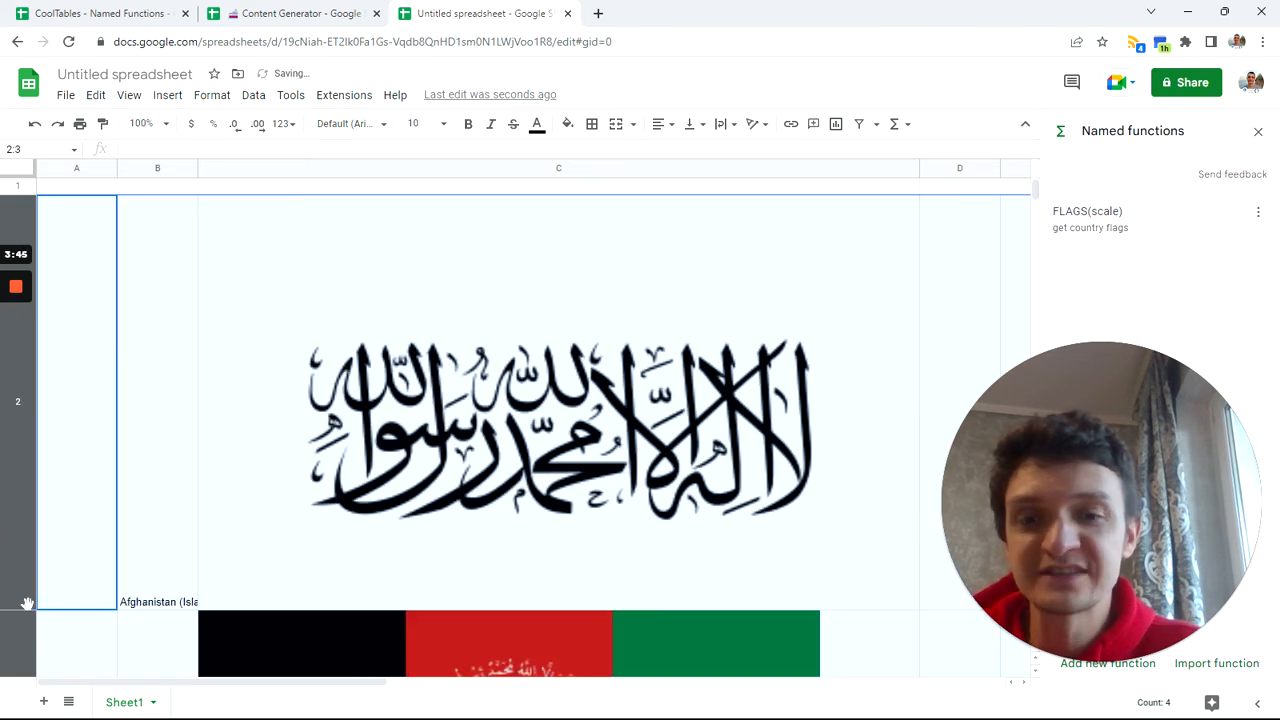
{"action": "left_click", "coordinate": [156, 400]}
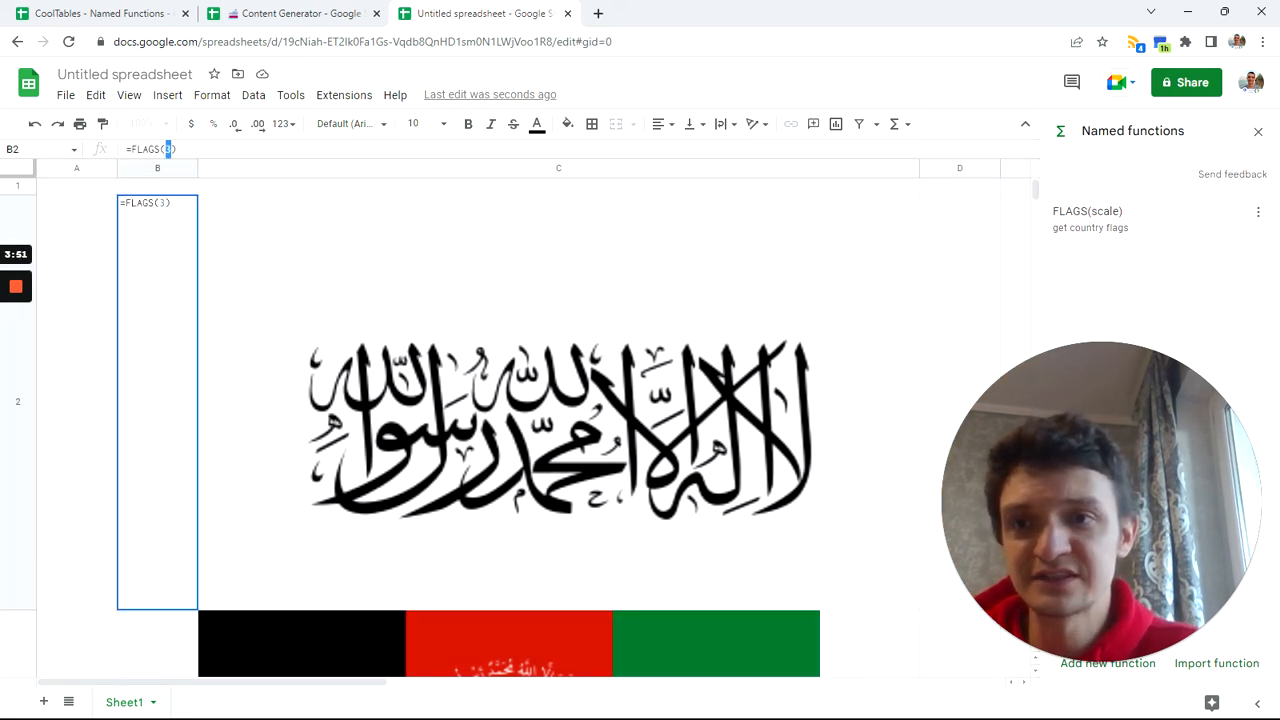
{"action": "type", "text": "4"}
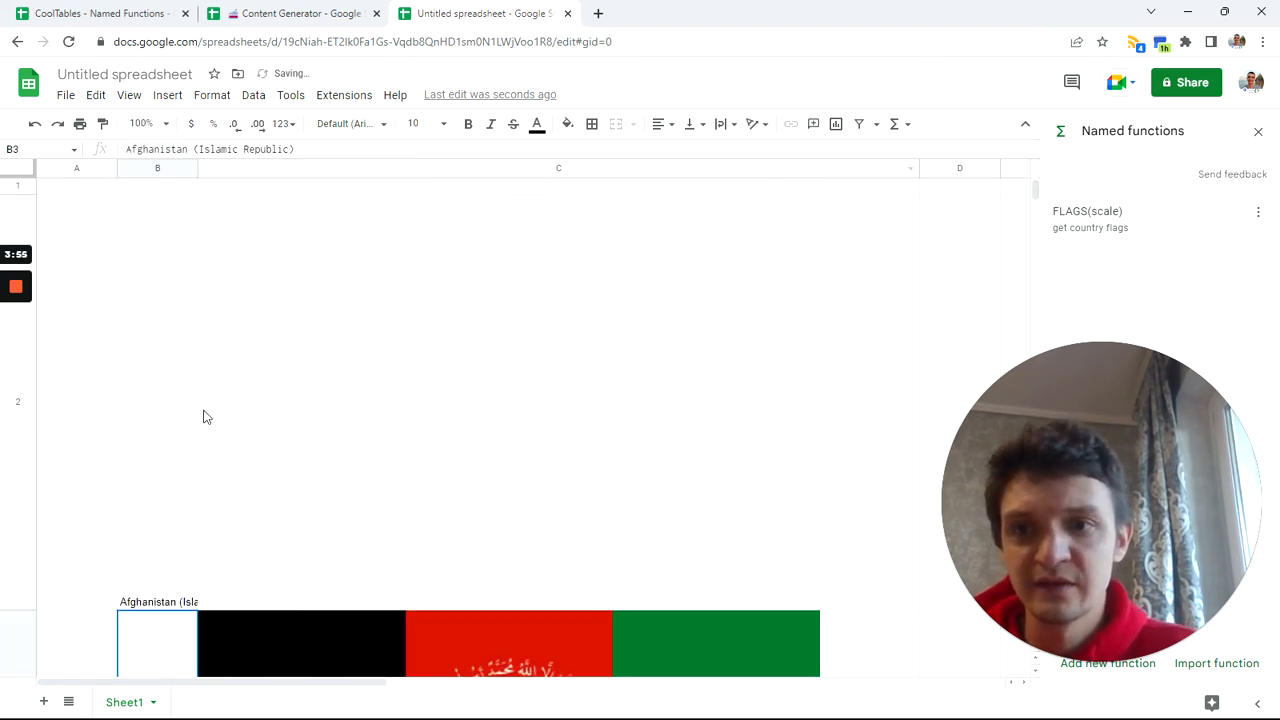
{"action": "left_click", "coordinate": [156, 200]}
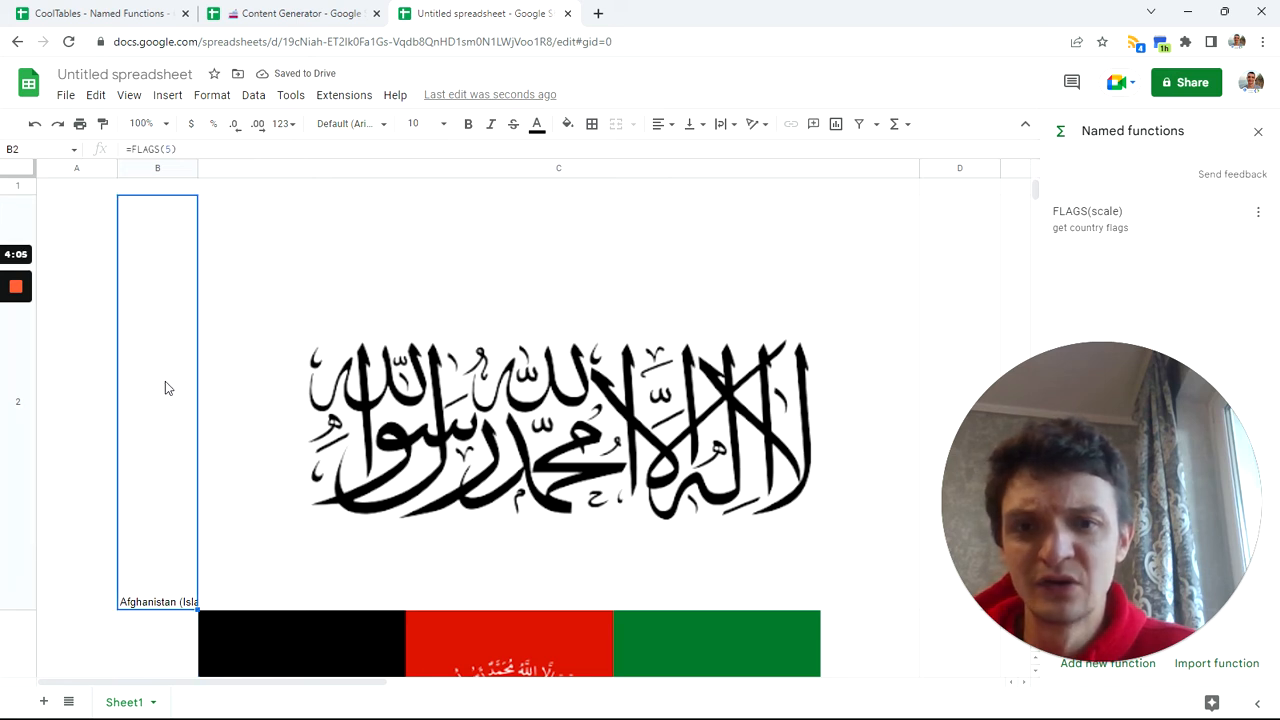
{"action": "mouse_move", "coordinate": [480, 386]}
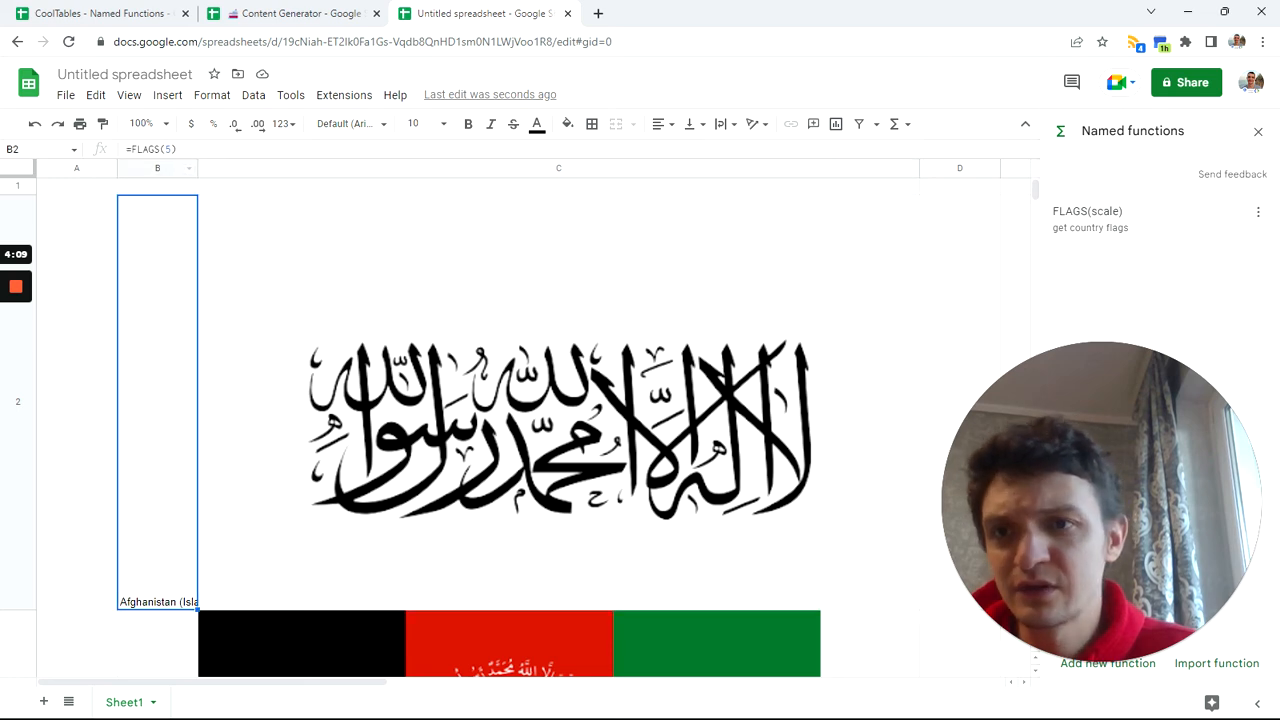
{"action": "type", "text": "10"}
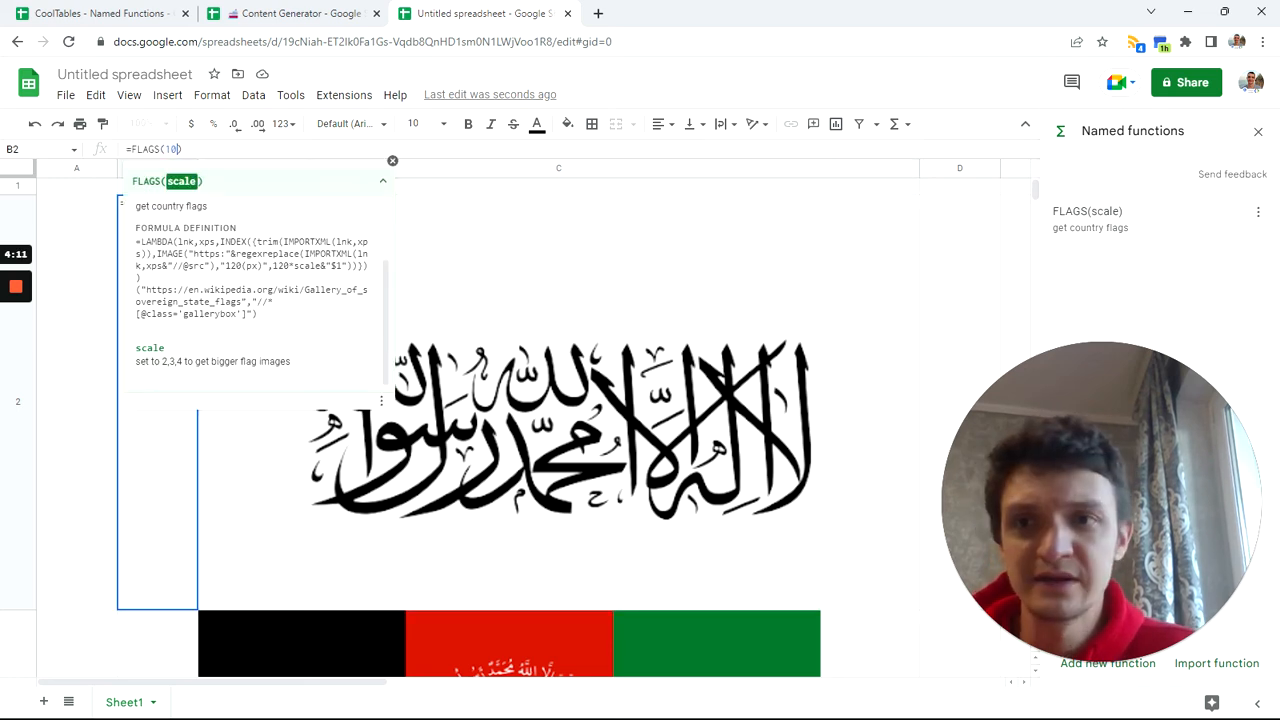
{"action": "key", "text": "Return"}
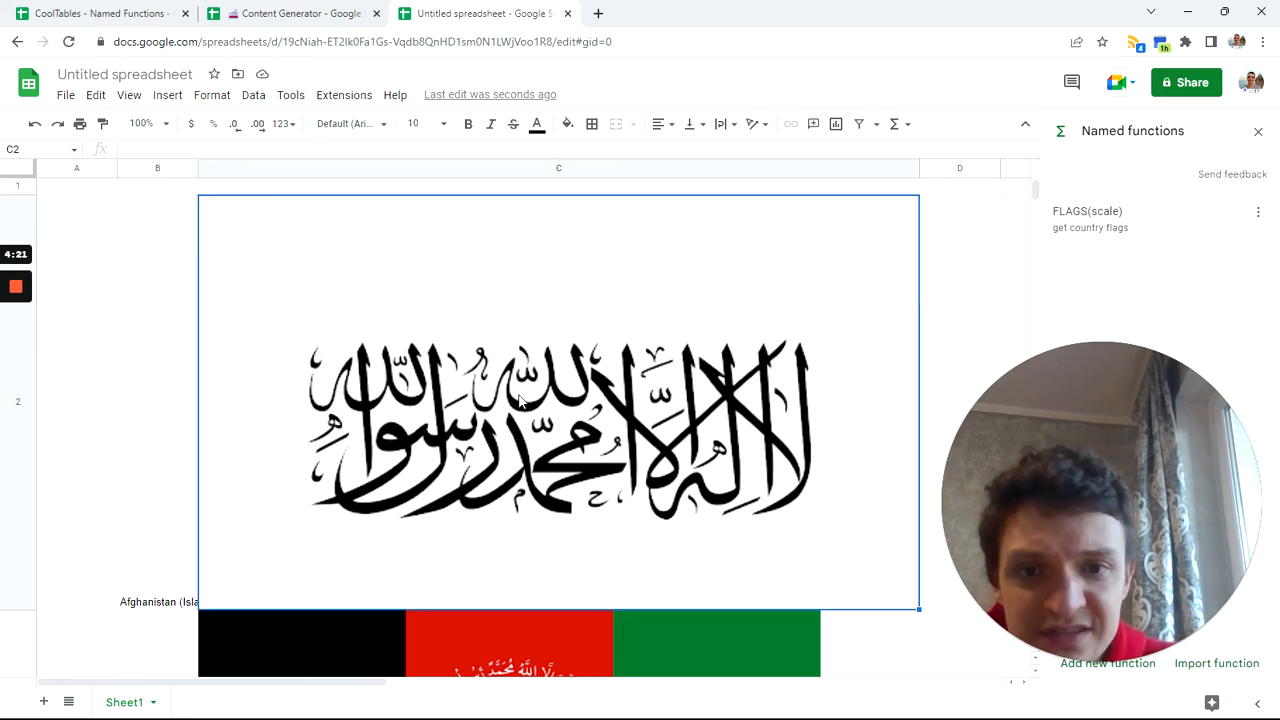
{"action": "scroll", "scroll_direction": "up", "scroll_amount": 3}
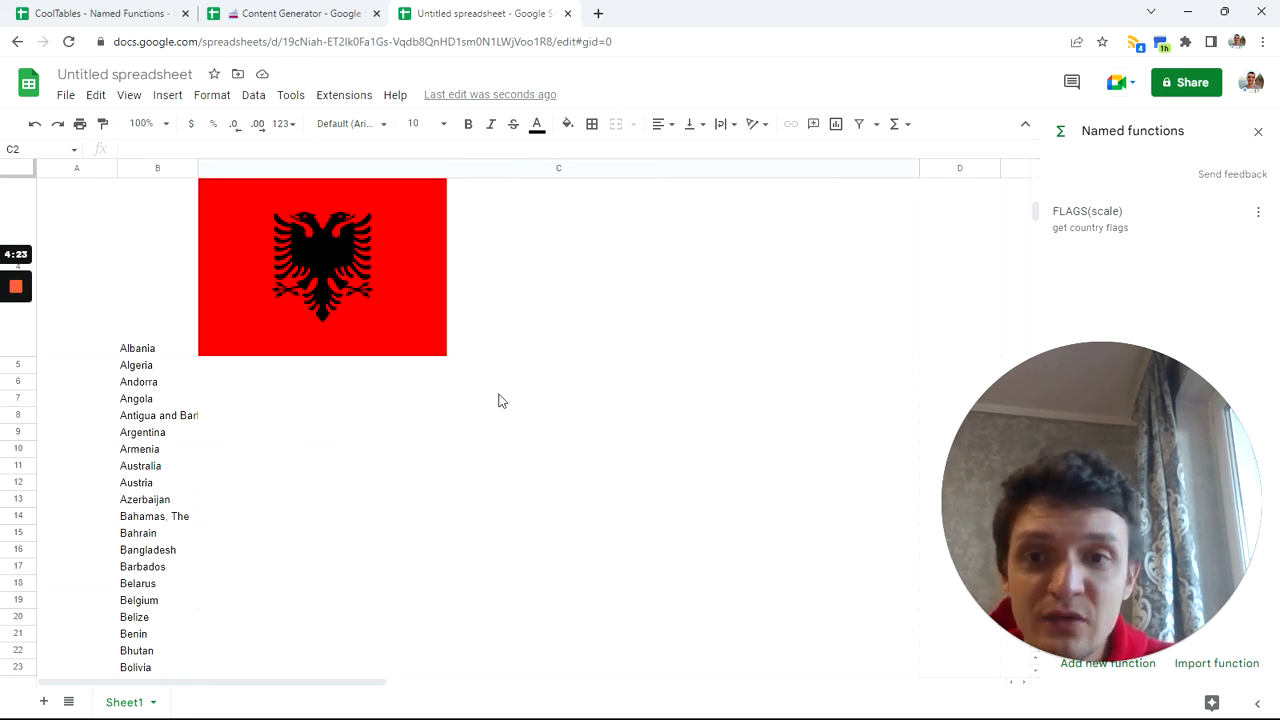
{"action": "scroll", "scroll_direction": "down", "scroll_amount": 3}
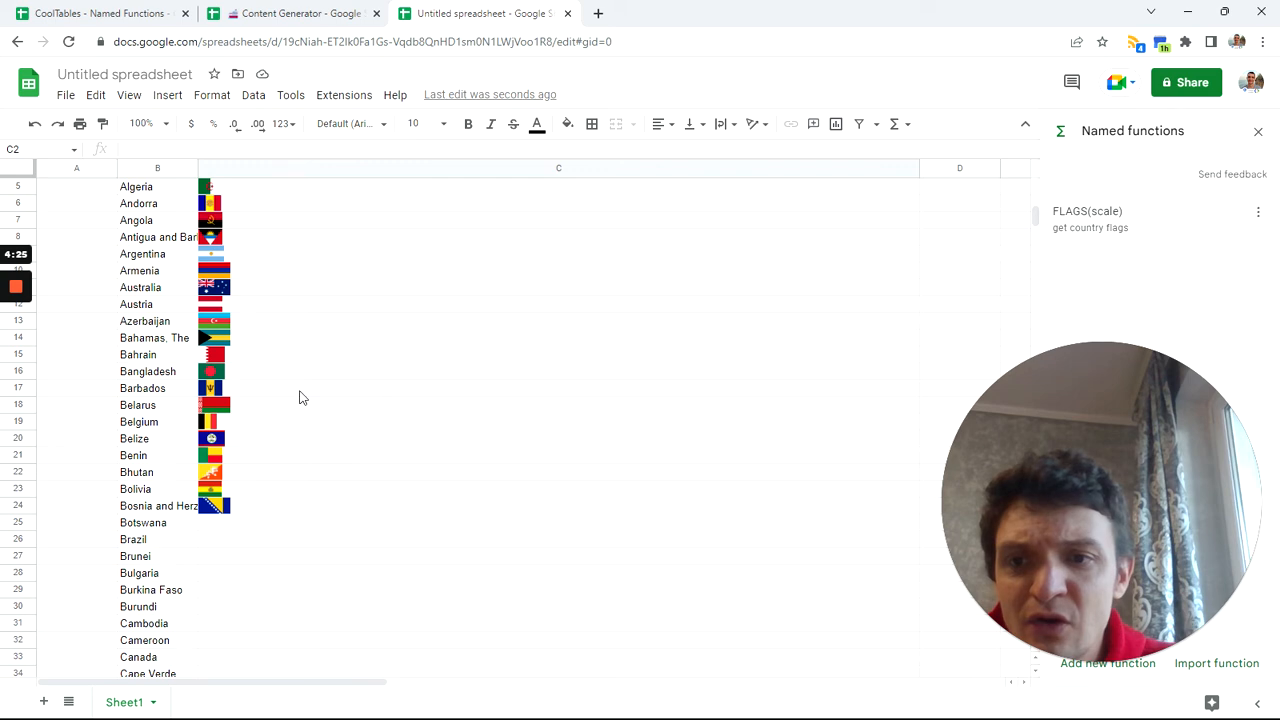
{"action": "scroll", "scroll_direction": "down", "scroll_amount": 3}
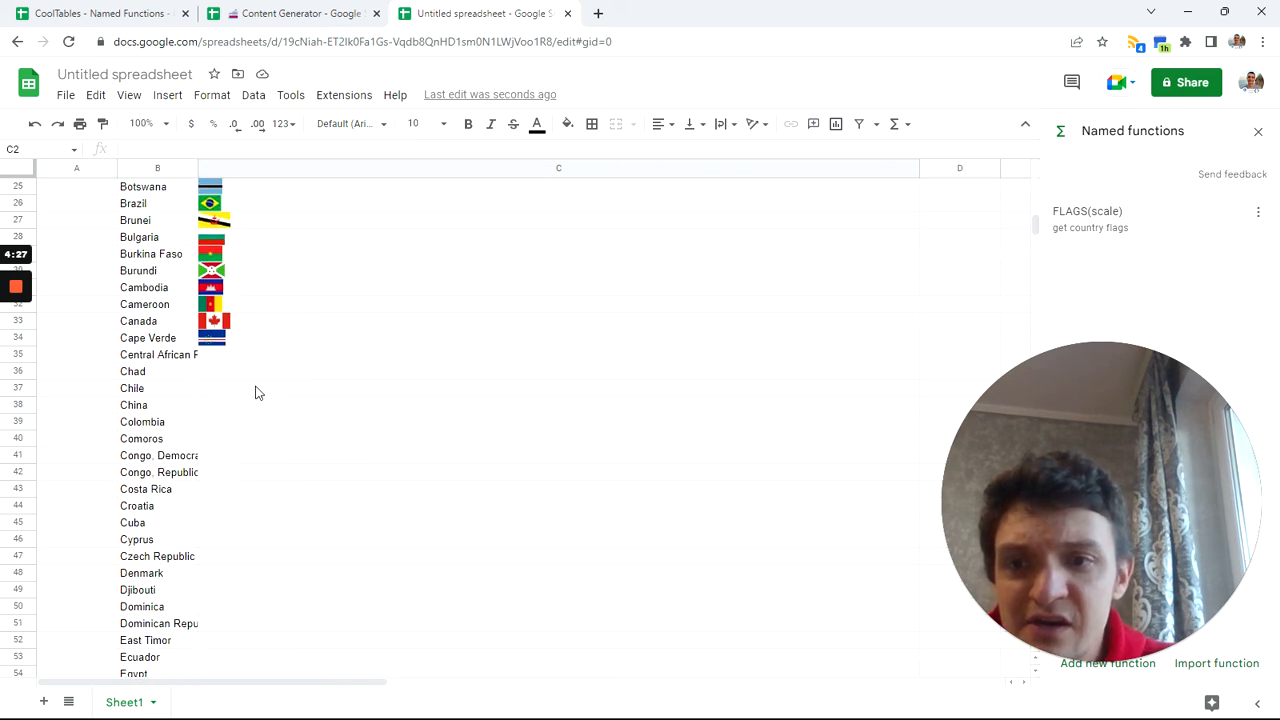
{"action": "scroll", "scroll_direction": "down", "scroll_amount": 3}
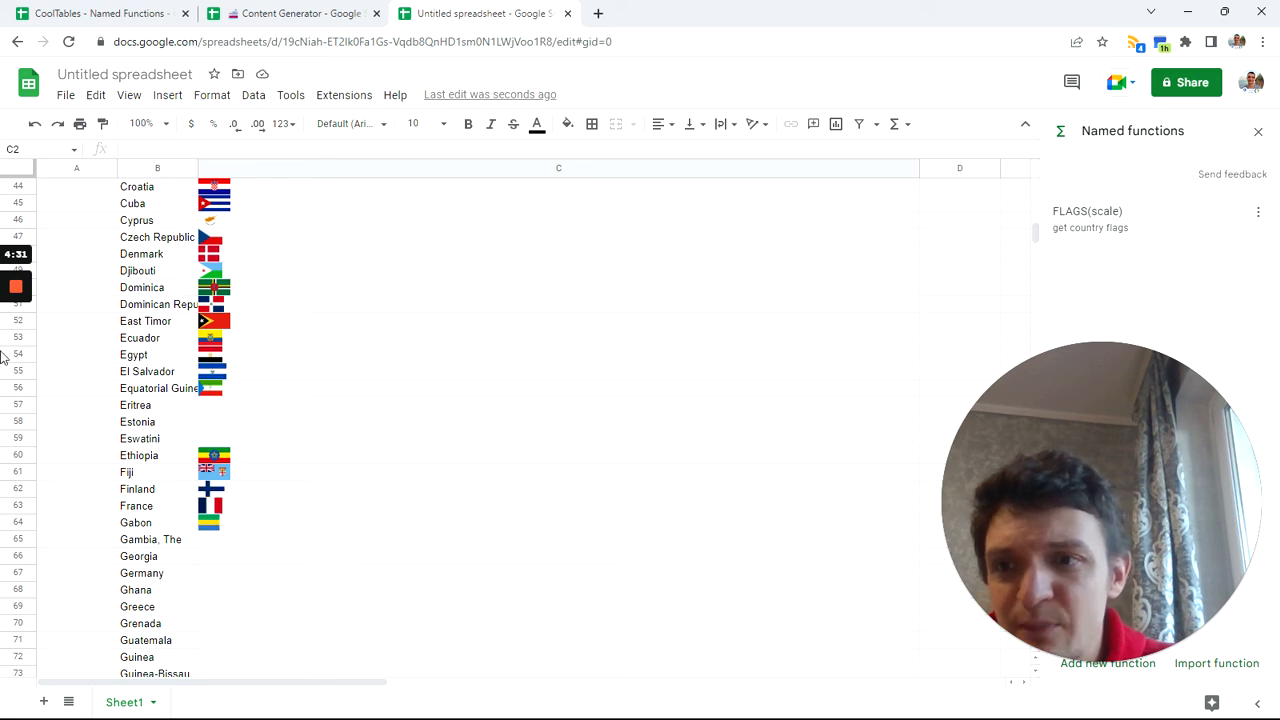
{"action": "mouse_move", "coordinate": [16, 354]}
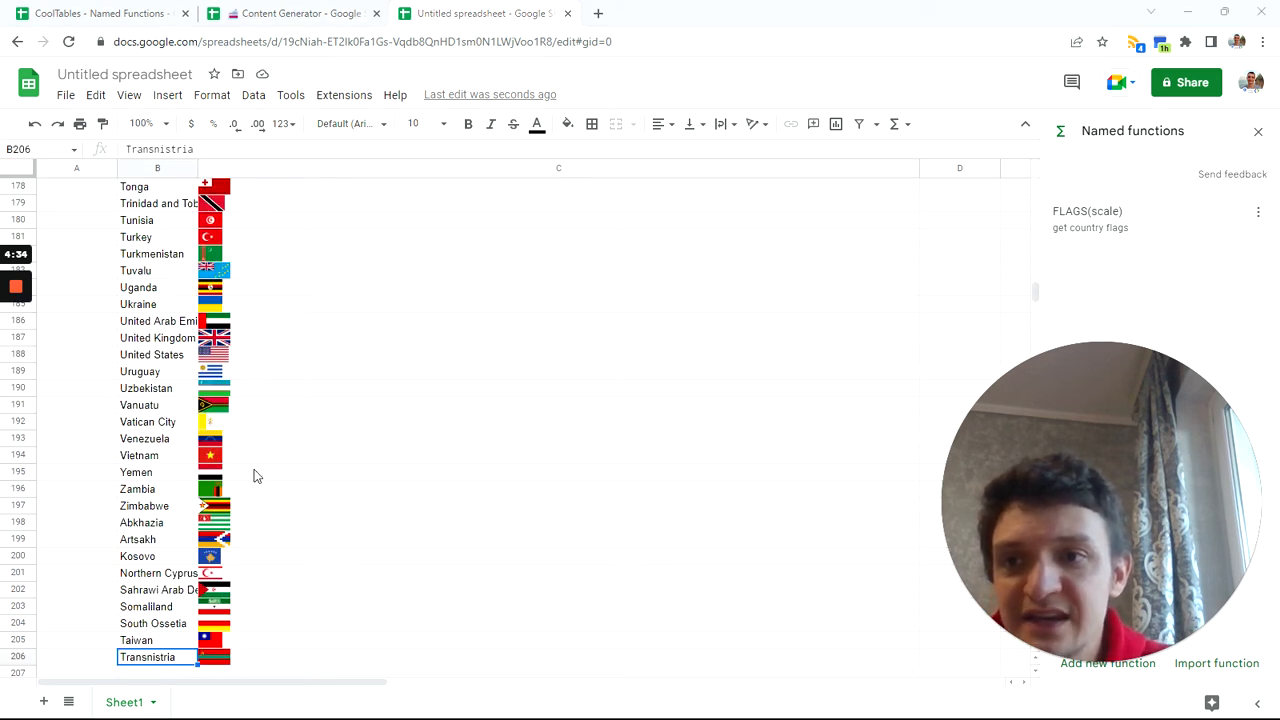
{"action": "scroll", "scroll_direction": "up", "scroll_amount": 3}
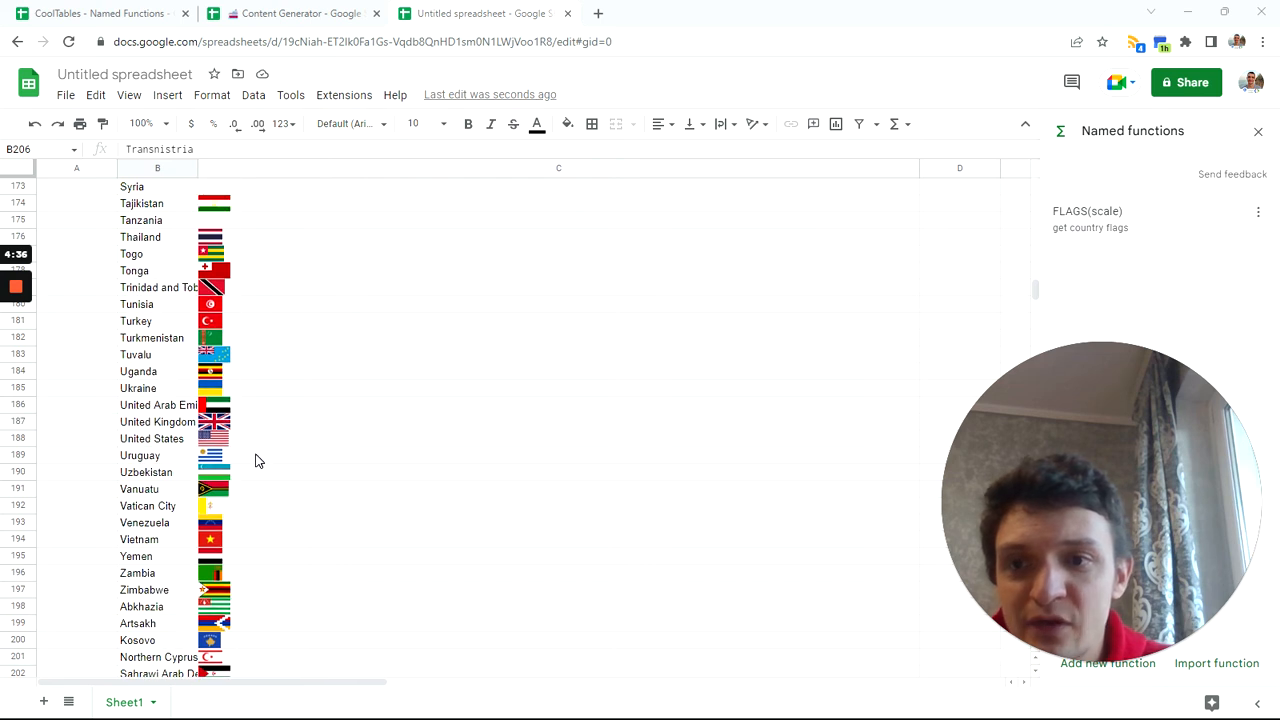
{"action": "mouse_move", "coordinate": [454, 512]}
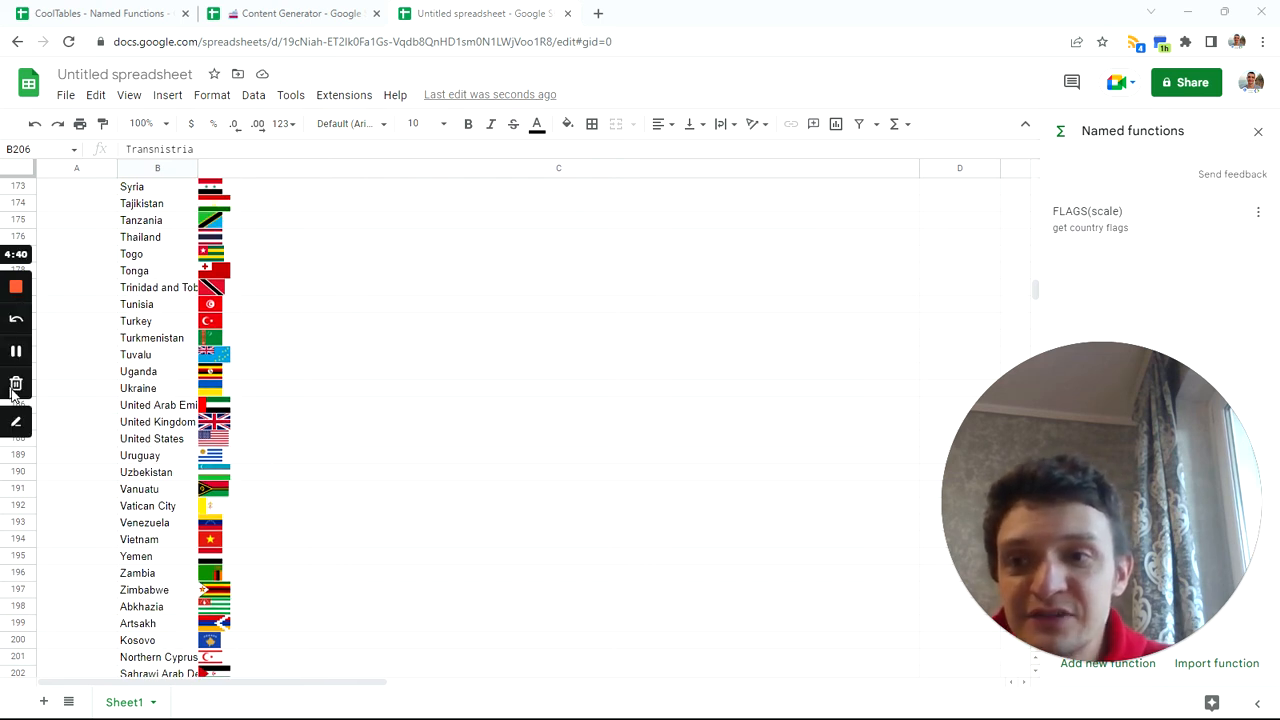
{"action": "scroll", "scroll_direction": "up", "scroll_amount": 3}
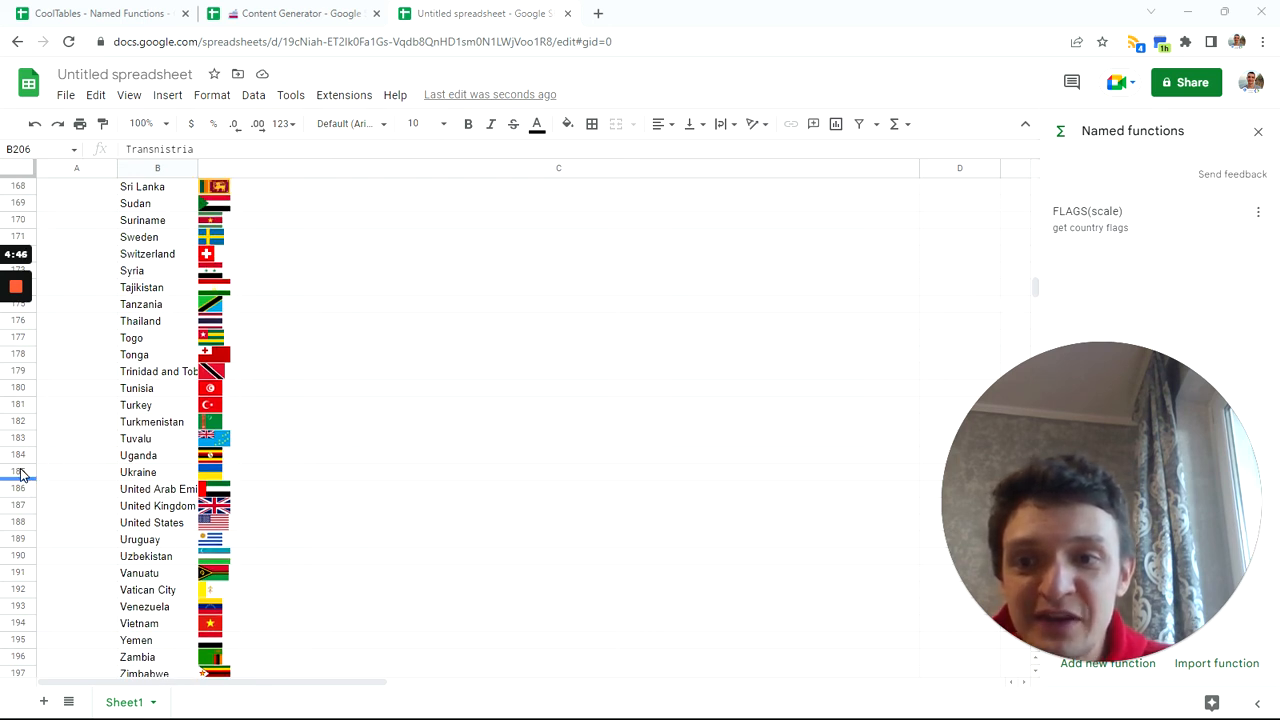
{"action": "left_click", "coordinate": [76, 472]}
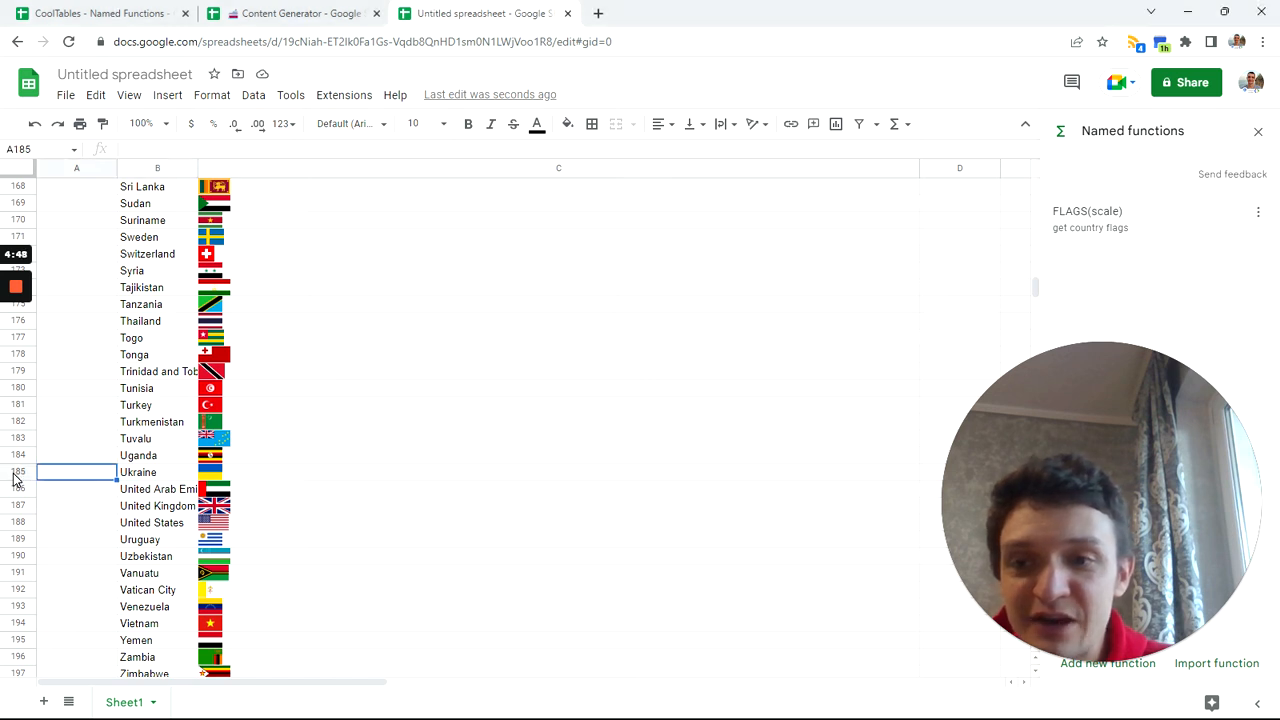